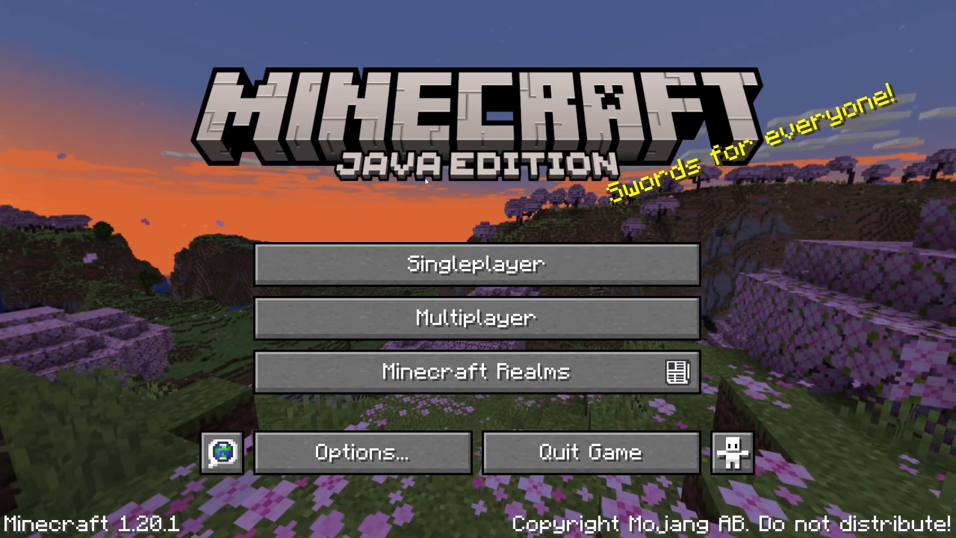
# Quit Minecraft from the title screen and launch Chrome on the Google homepage
pyautogui.click(588, 452)
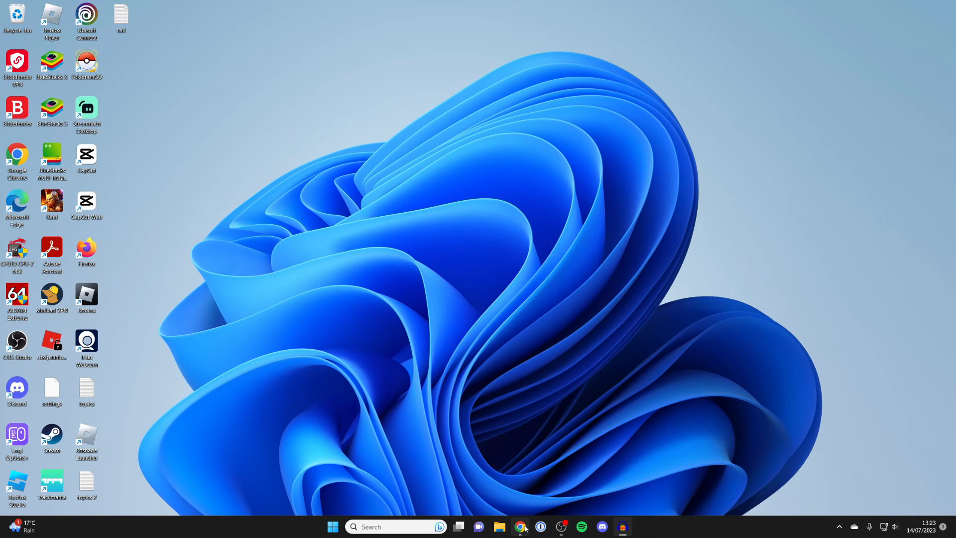
pyautogui.click(475, 252)
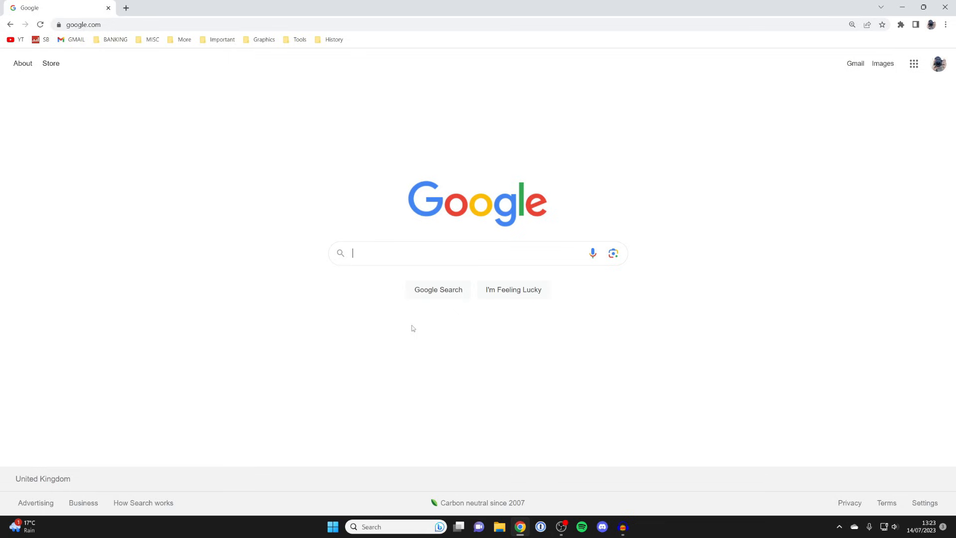
# Search 'minecraft fabric' and download the Windows Fabric installer from fabricmc.net
pyautogui.write('minecraft fabric')
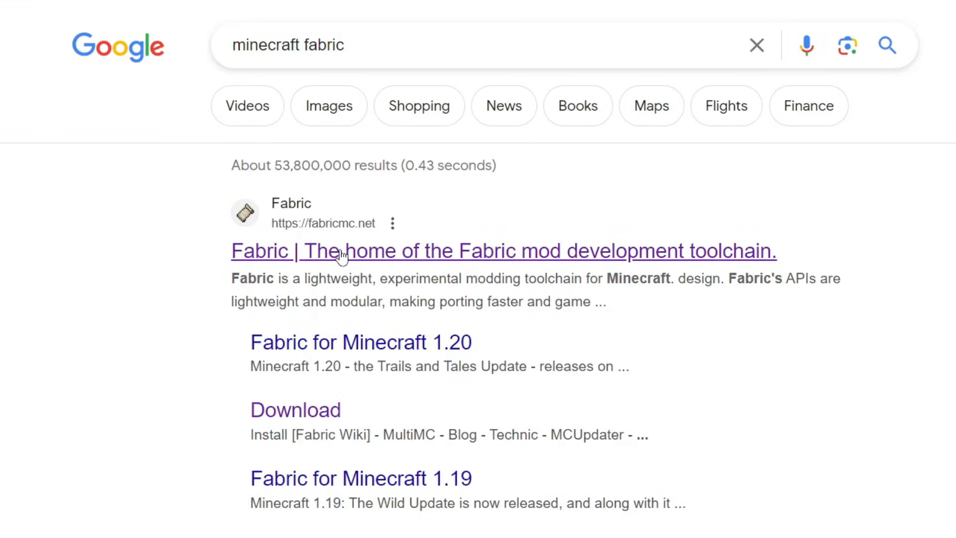
pyautogui.moveTo(363, 254)
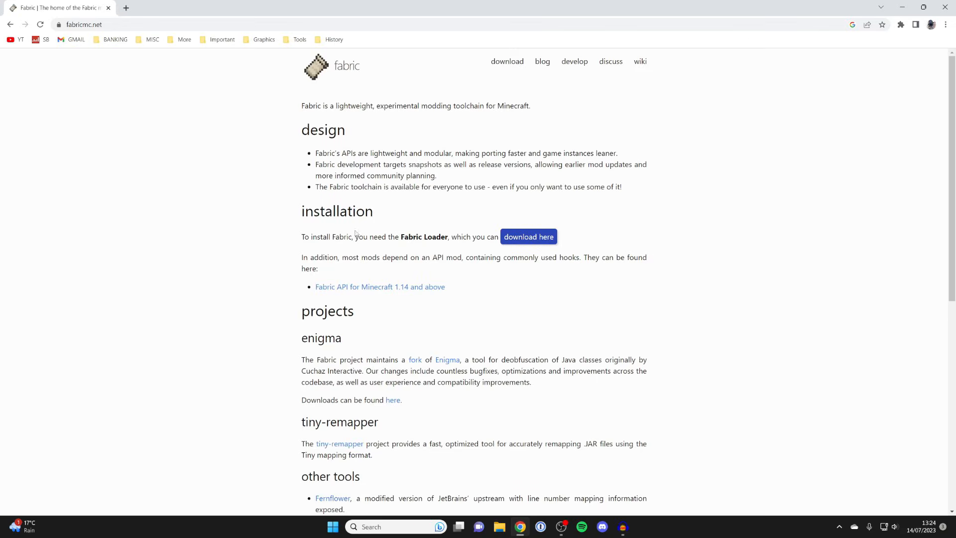
pyautogui.moveTo(350, 225)
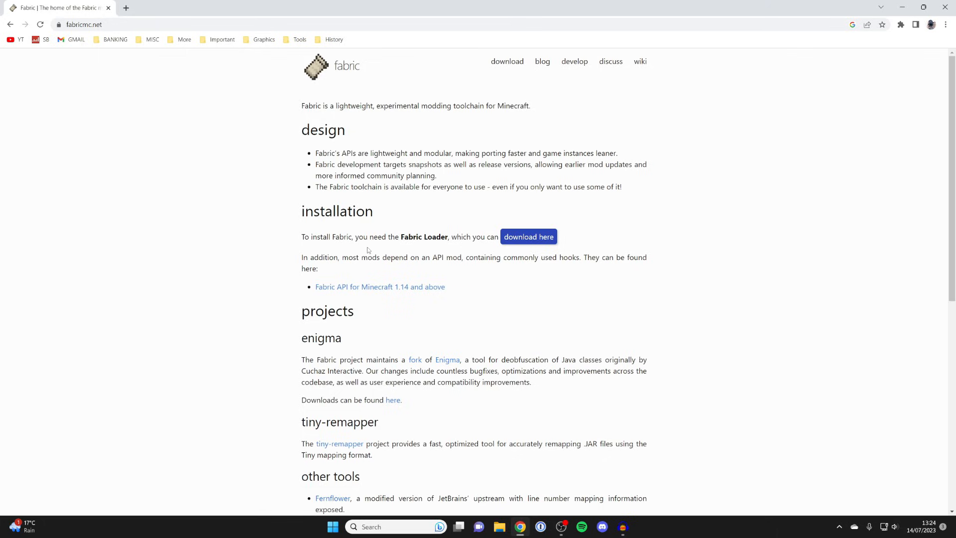
pyautogui.moveTo(377, 160)
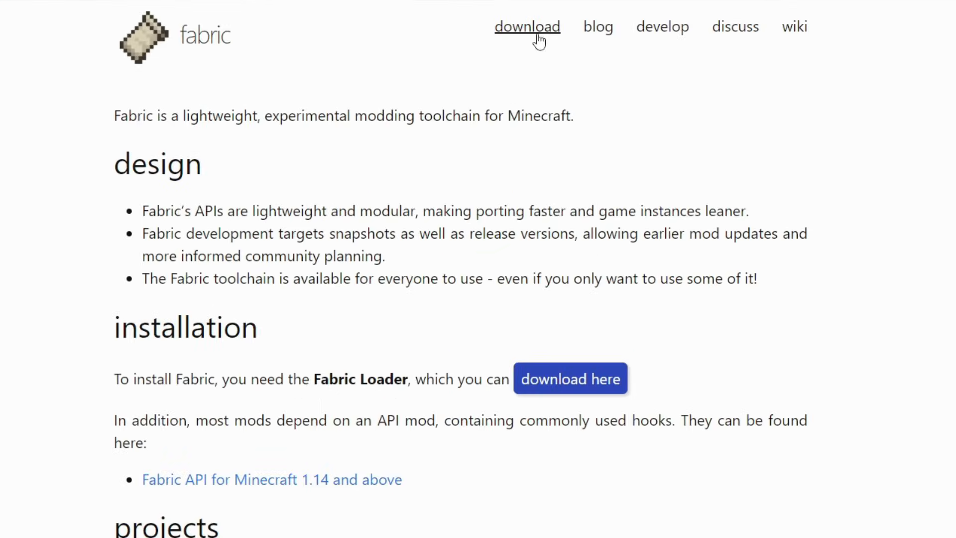
pyautogui.moveTo(477, 176)
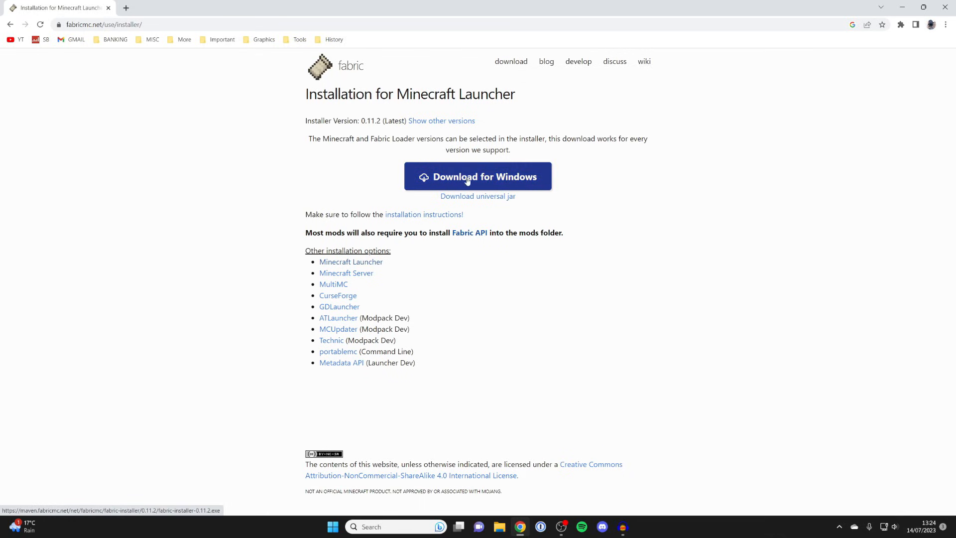
pyautogui.click(478, 176)
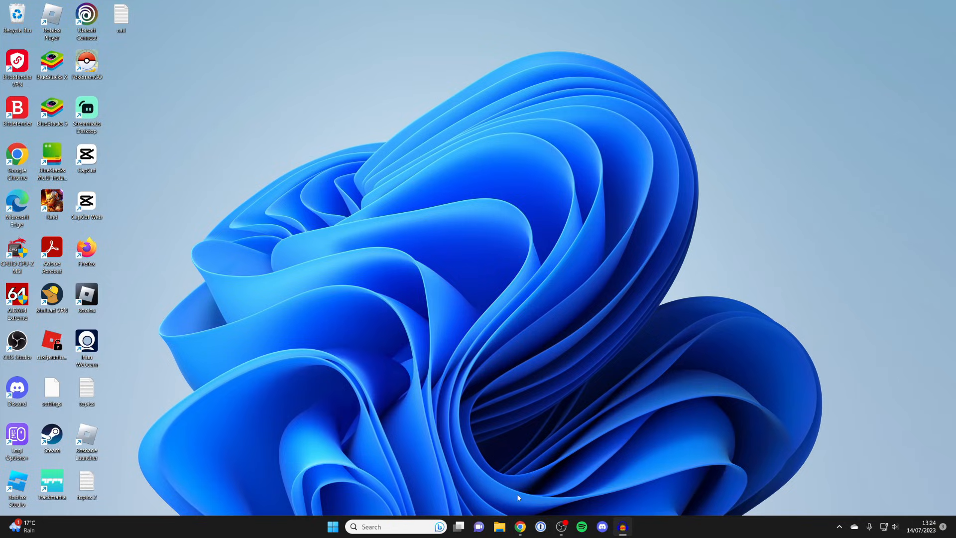
# Run fabric-installer-0.11.2 from Downloads and install Fabric Loader 0.14.21 for Minecraft 1.20.1
pyautogui.click(499, 531)
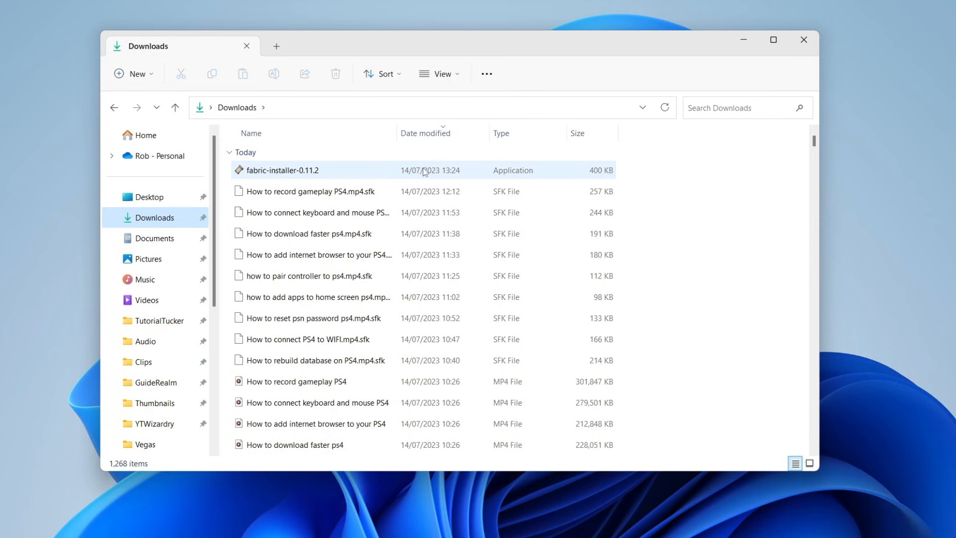
pyautogui.doubleClick(281, 169)
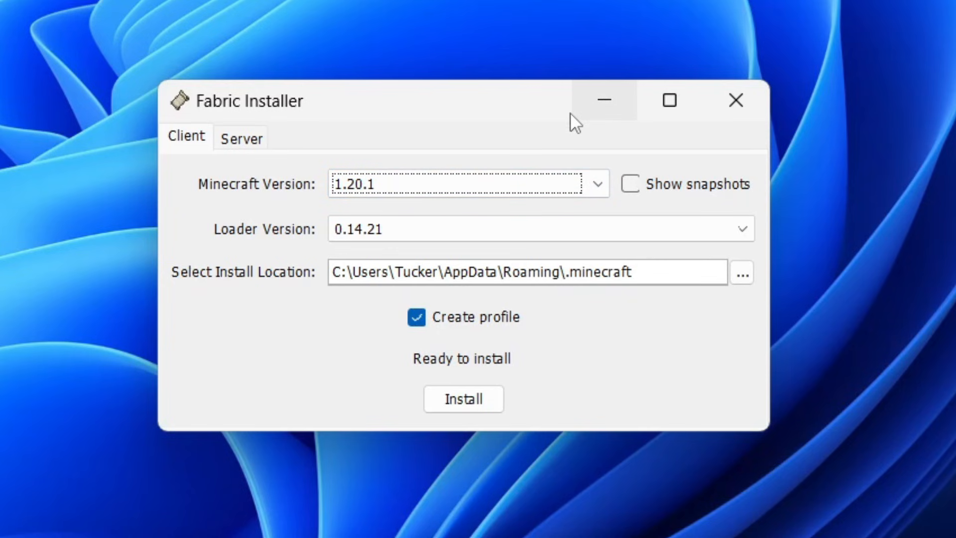
pyautogui.click(597, 184)
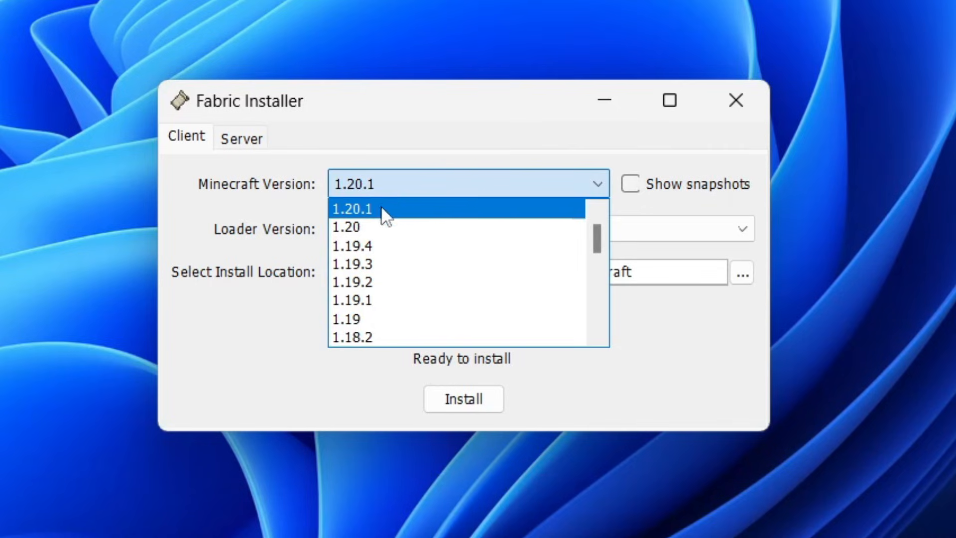
pyautogui.moveTo(395, 226)
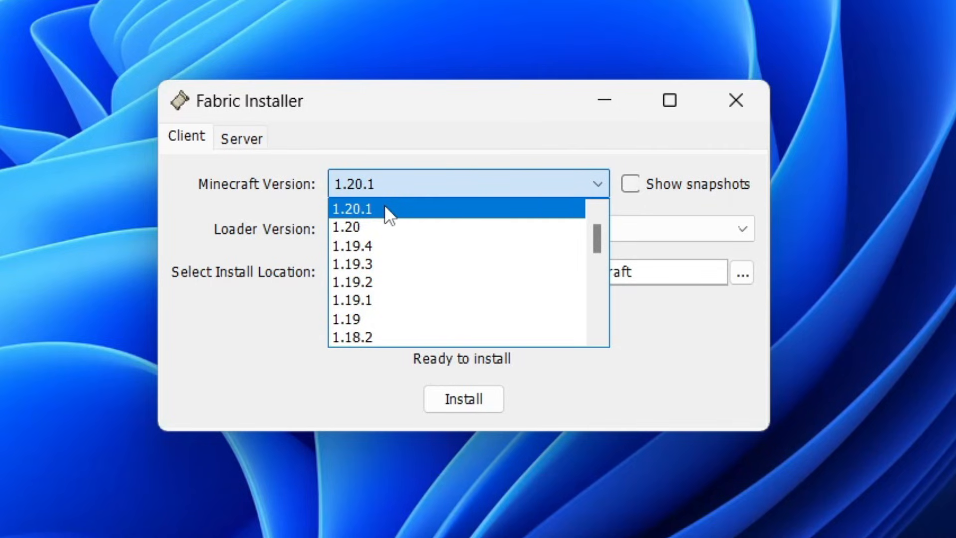
pyautogui.click(350, 208)
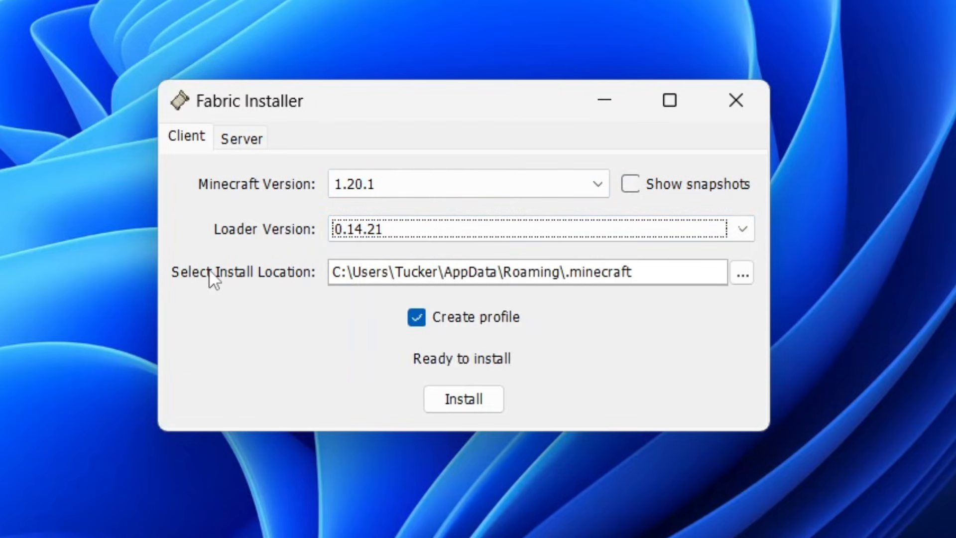
pyautogui.moveTo(447, 328)
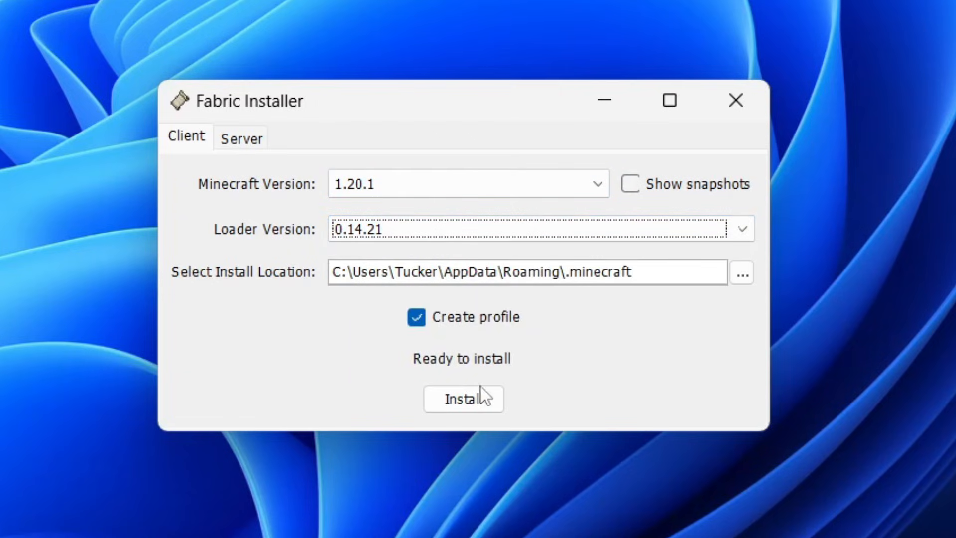
pyautogui.click(462, 399)
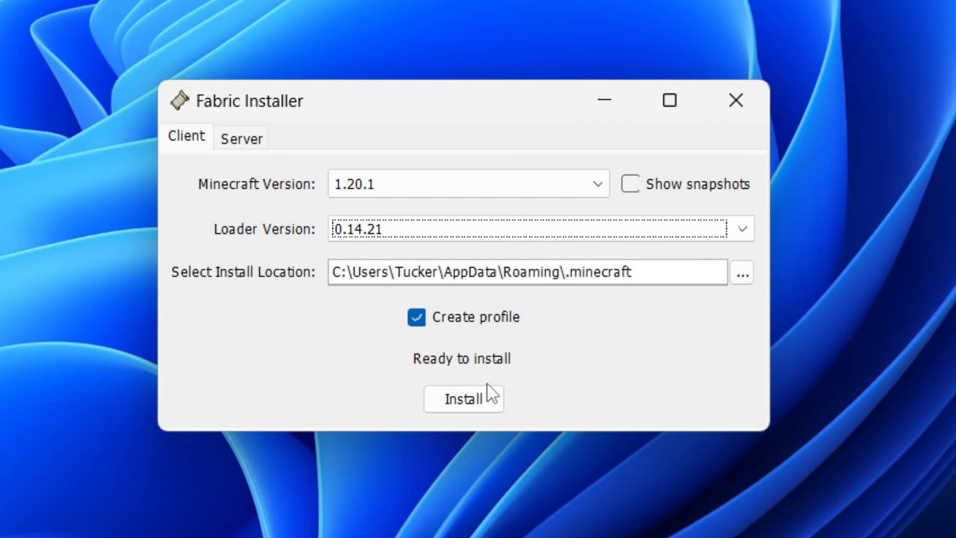
pyautogui.click(462, 400)
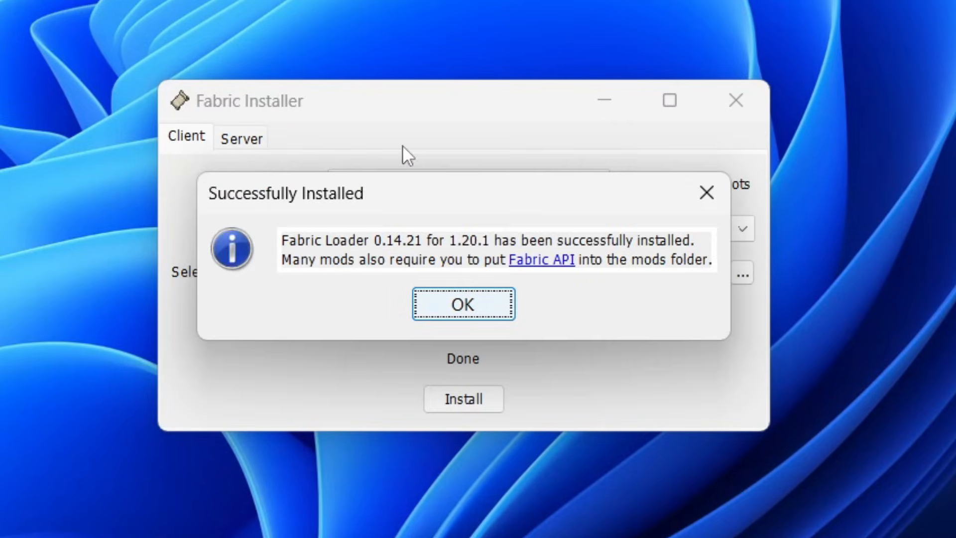
pyautogui.moveTo(640, 264)
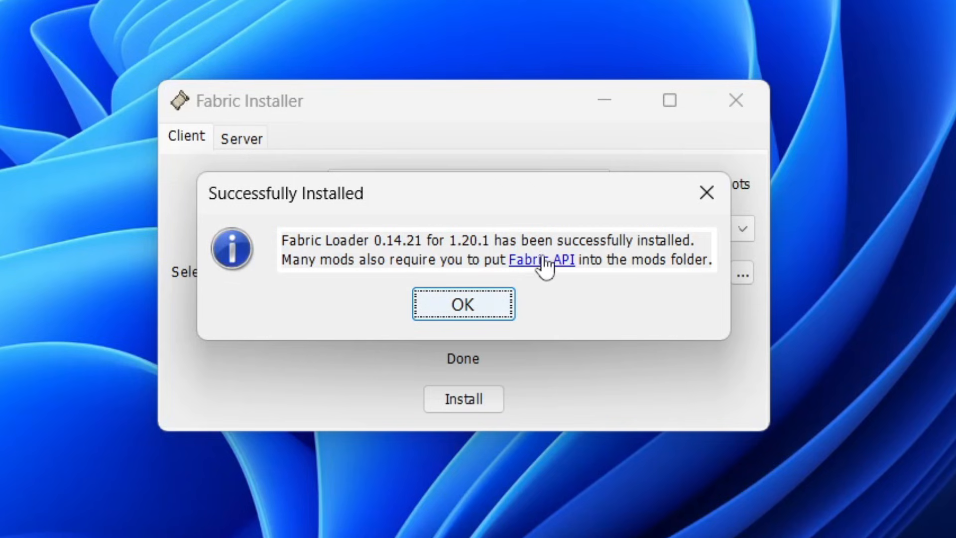
pyautogui.click(462, 303)
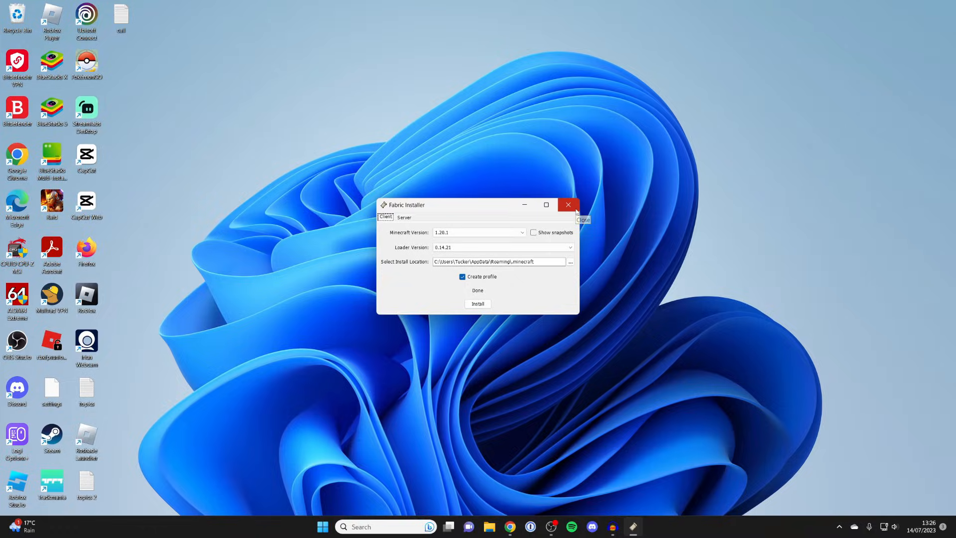
# Close the Fabric Installer and start the Minecraft Launcher from Windows search
pyautogui.click(567, 204)
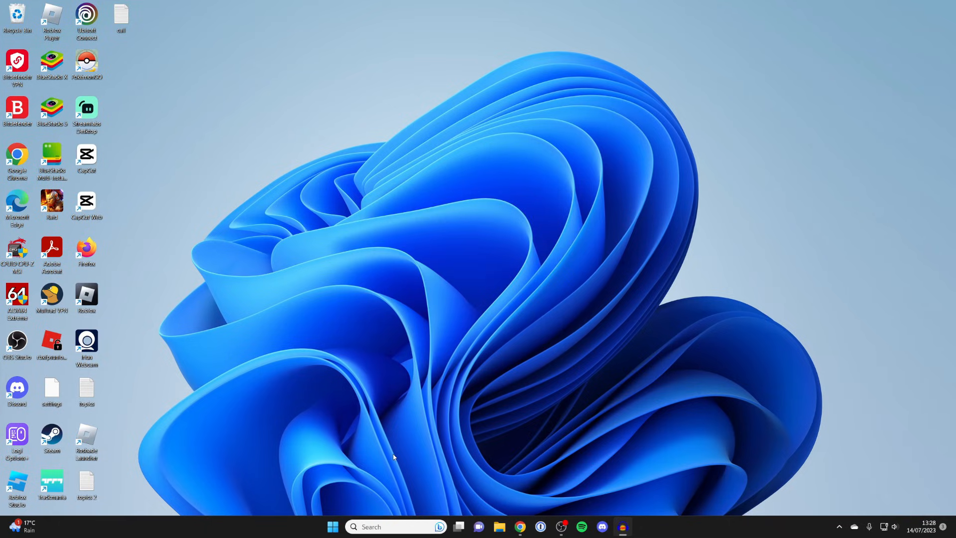
pyautogui.click(332, 526)
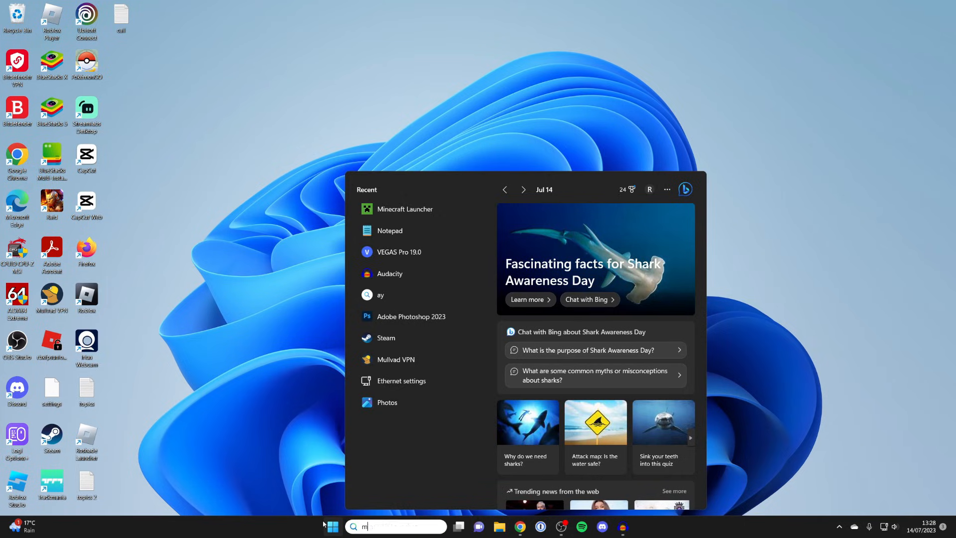
pyautogui.click(403, 242)
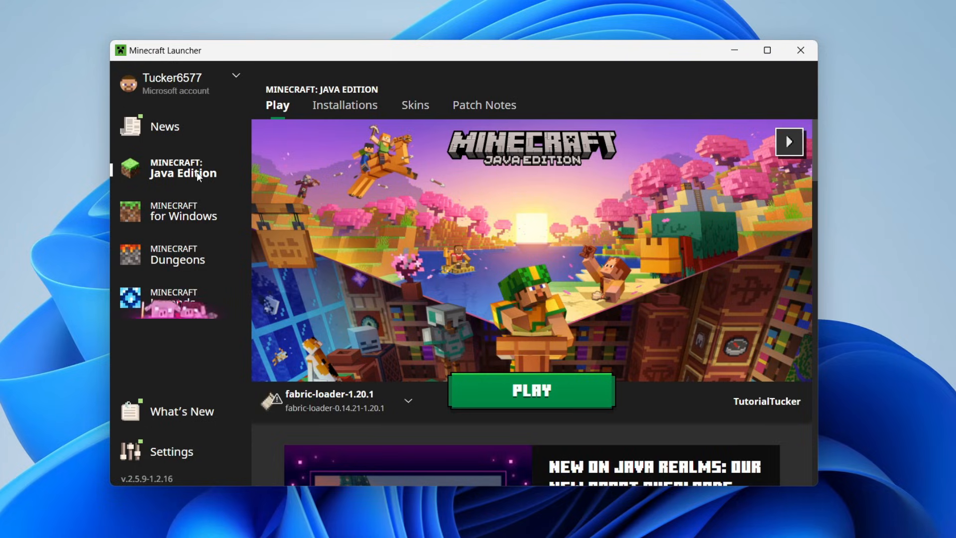
pyautogui.moveTo(536, 358)
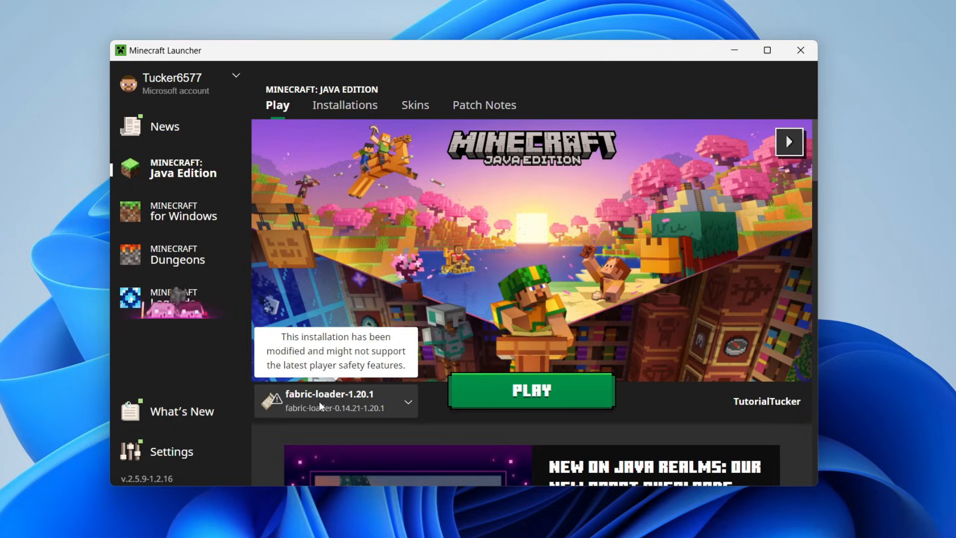
pyautogui.moveTo(377, 290)
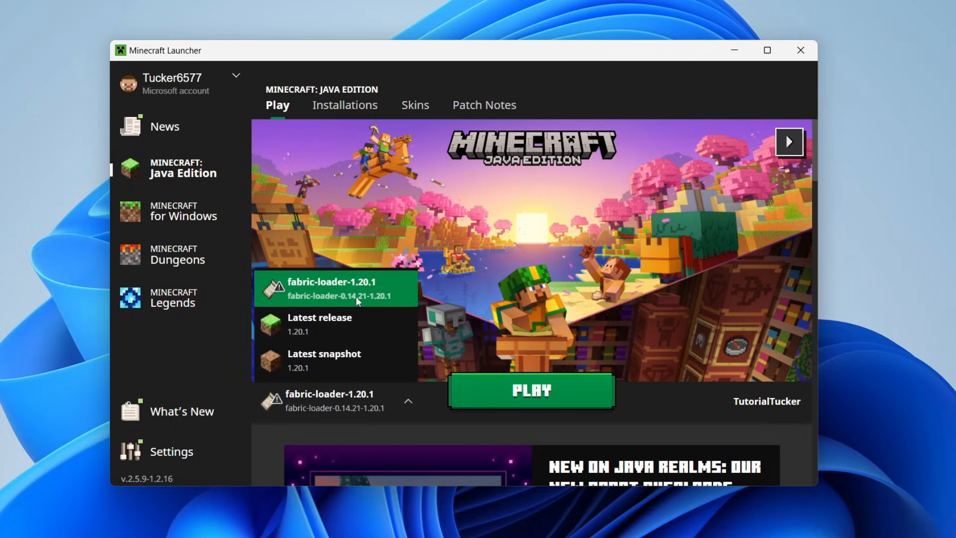
# Play the fabric-loader-1.20.1 profile, accepting the modified-installation warning
pyautogui.click(344, 105)
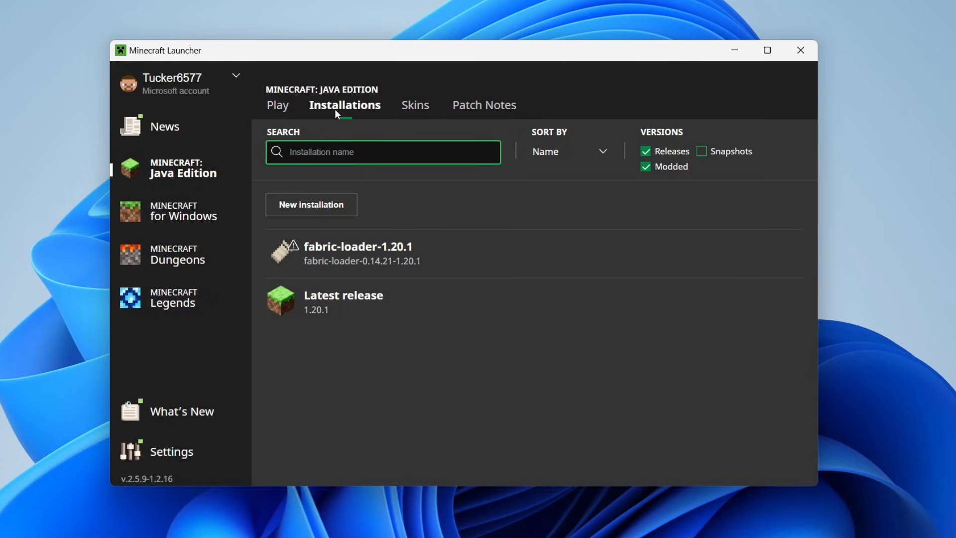
pyautogui.moveTo(640, 253)
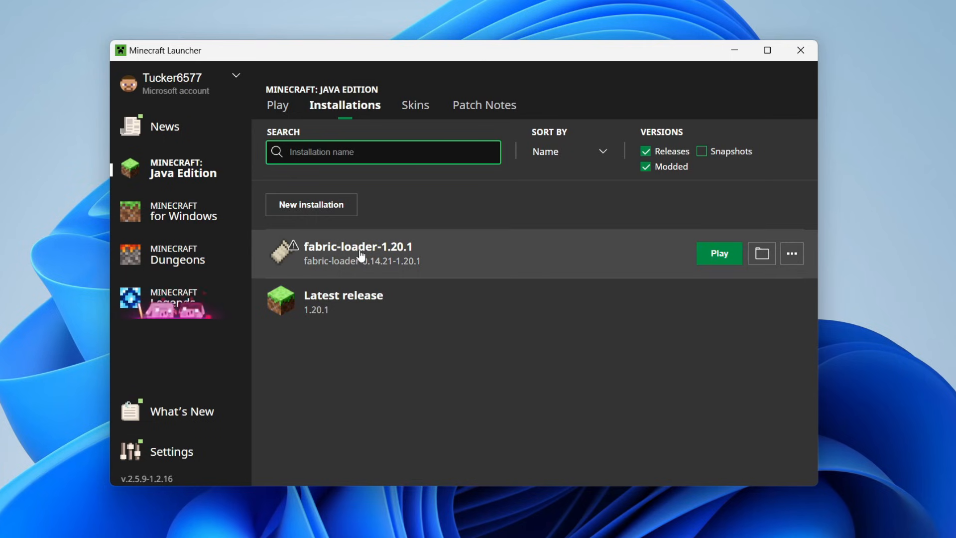
pyautogui.click(276, 105)
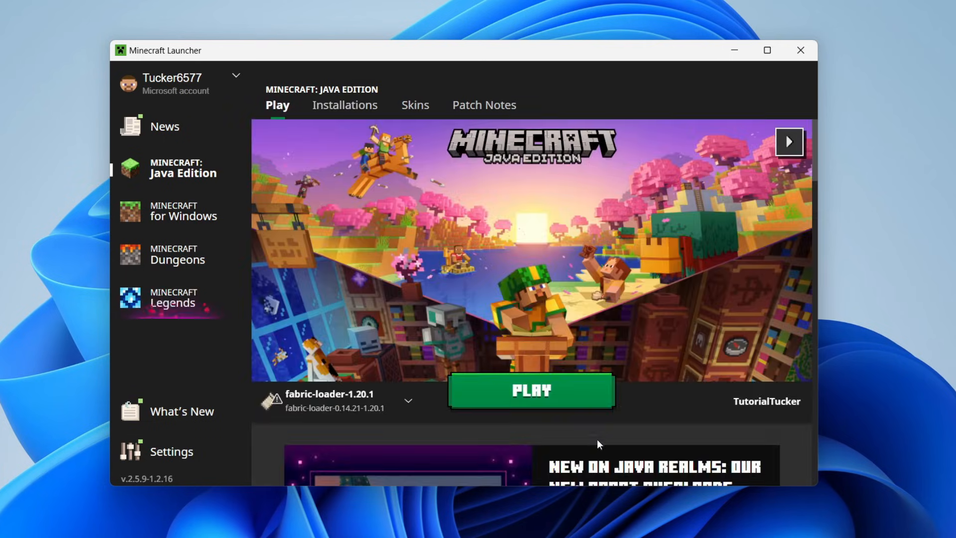
pyautogui.click(530, 390)
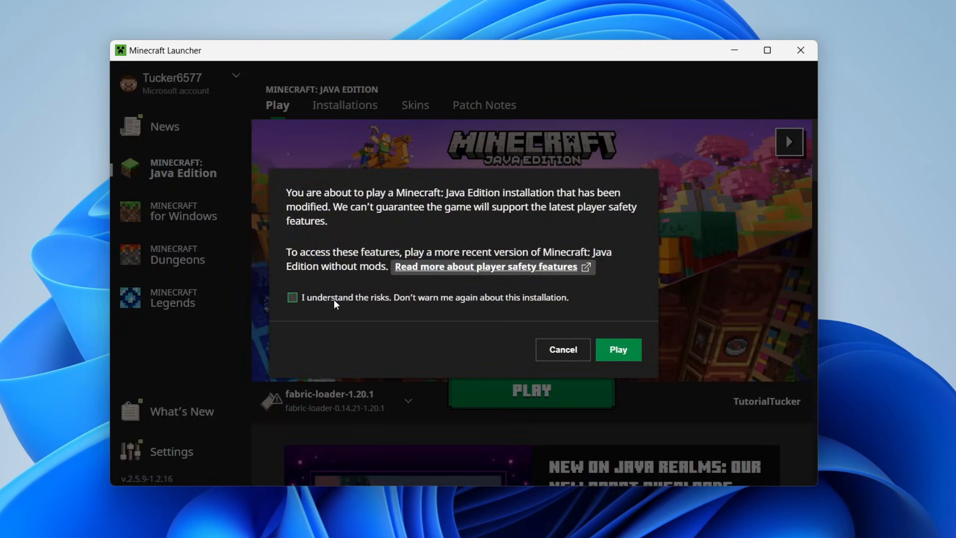
pyautogui.click(617, 350)
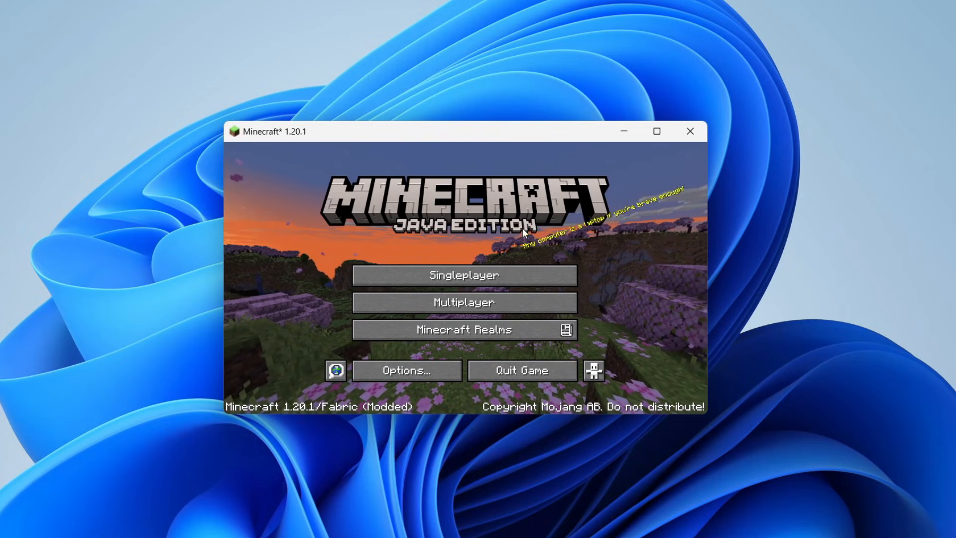
# Quit modded Minecraft and run %appdata% from the Run dialog
pyautogui.click(688, 130)
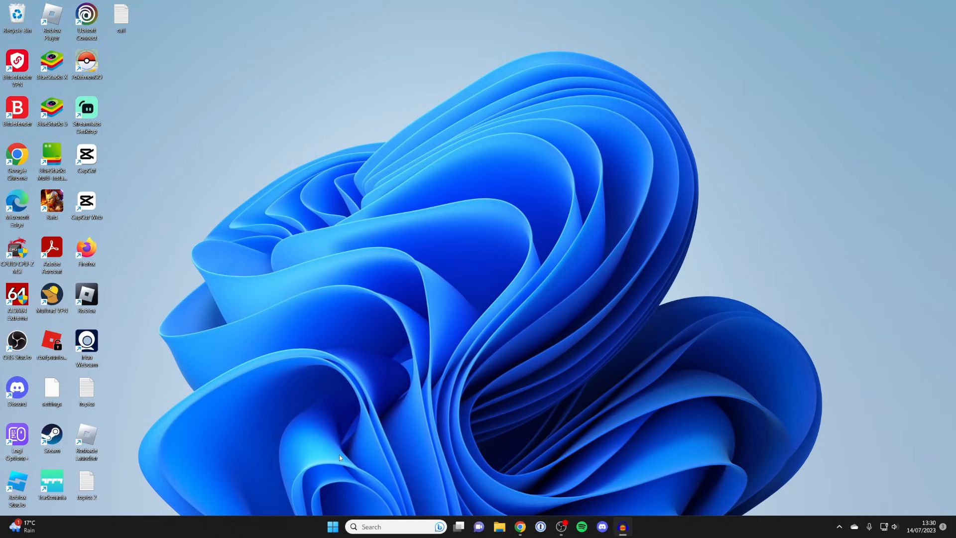
pyautogui.write('run')
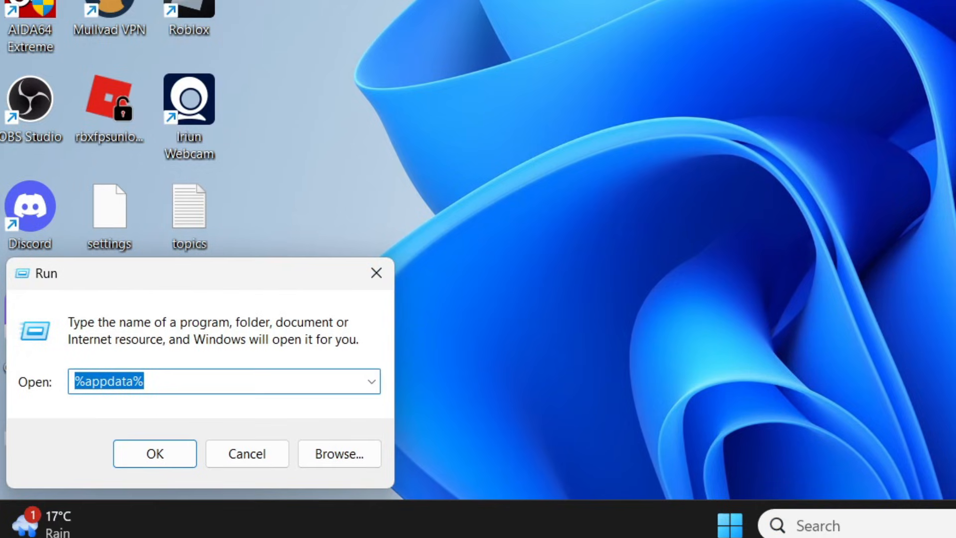
pyautogui.click(189, 381)
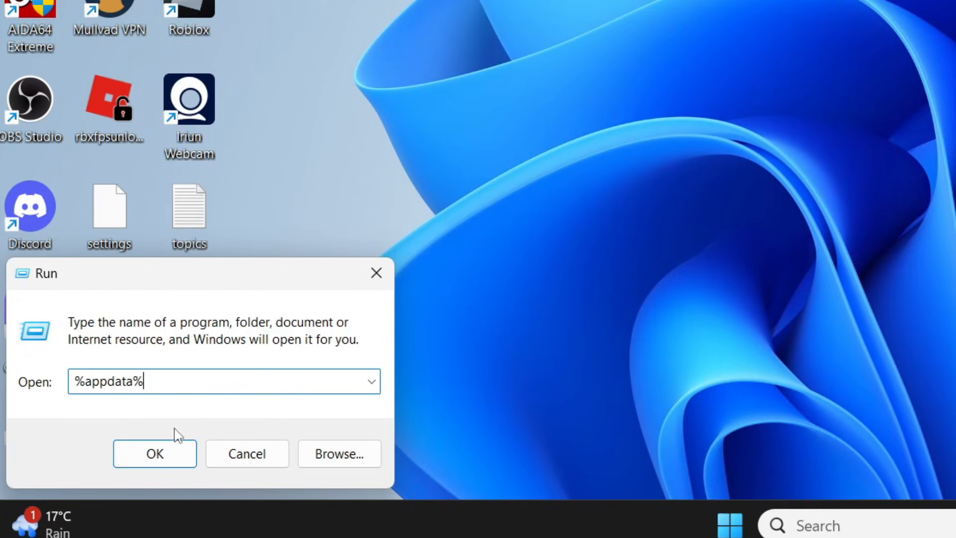
pyautogui.click(155, 453)
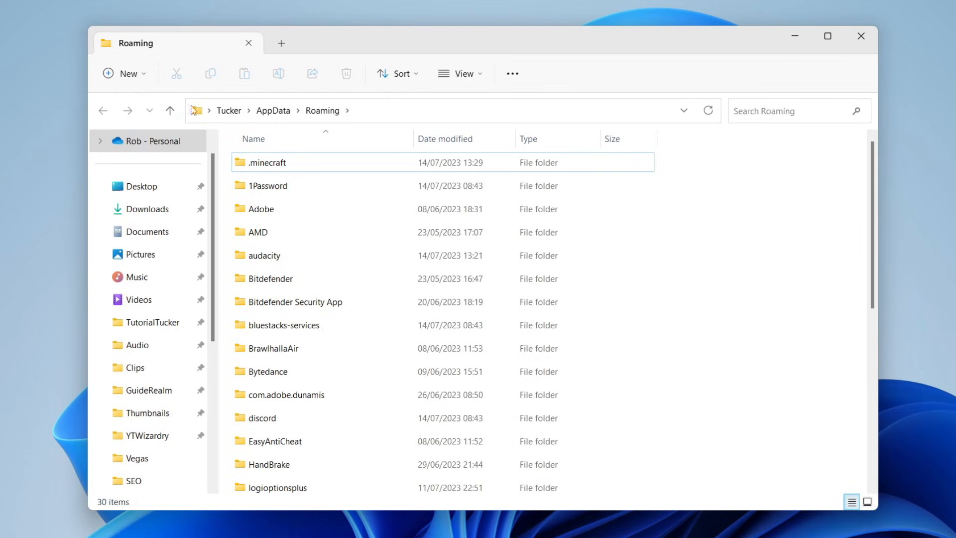
# Open .minecraft, confirm the mods folder is empty, and restore down the window
pyautogui.doubleClick(267, 162)
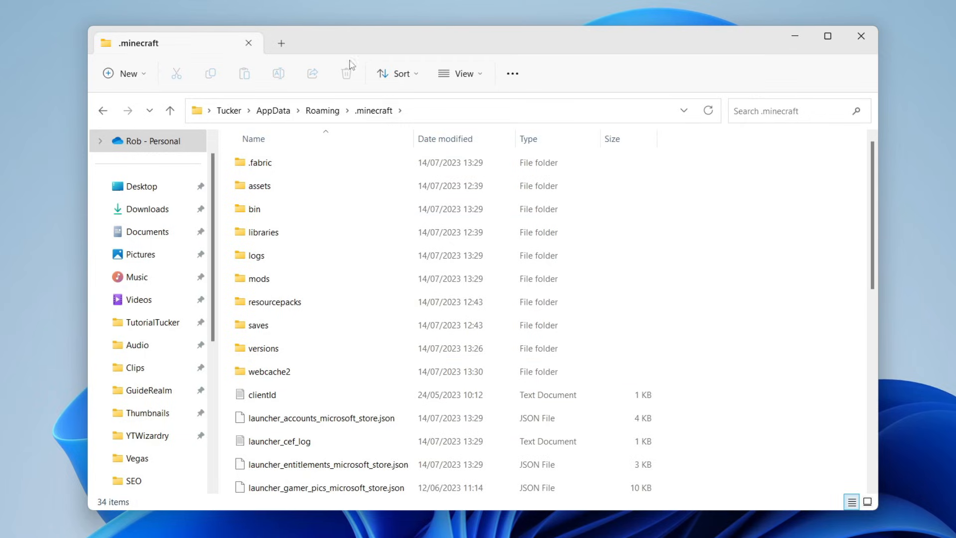
pyautogui.moveTo(261, 286)
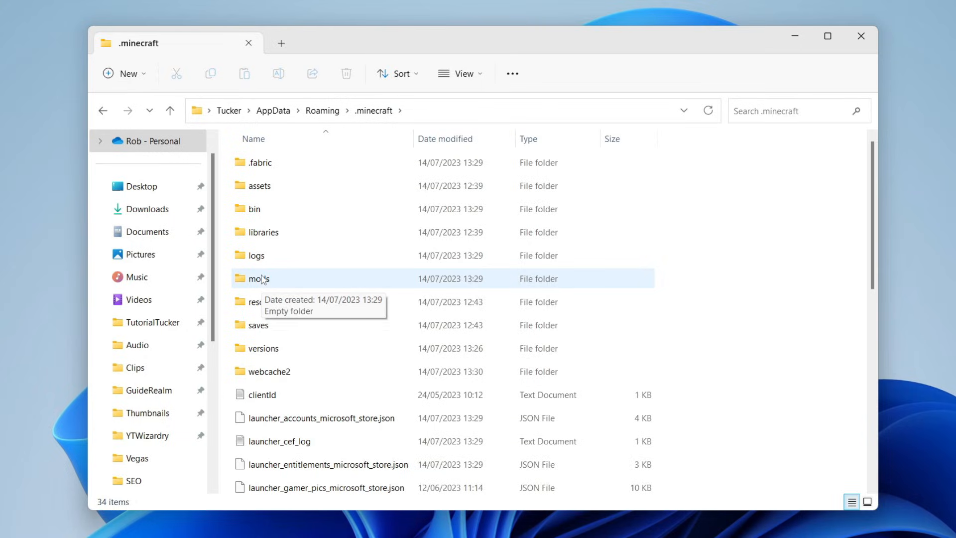
pyautogui.click(258, 278)
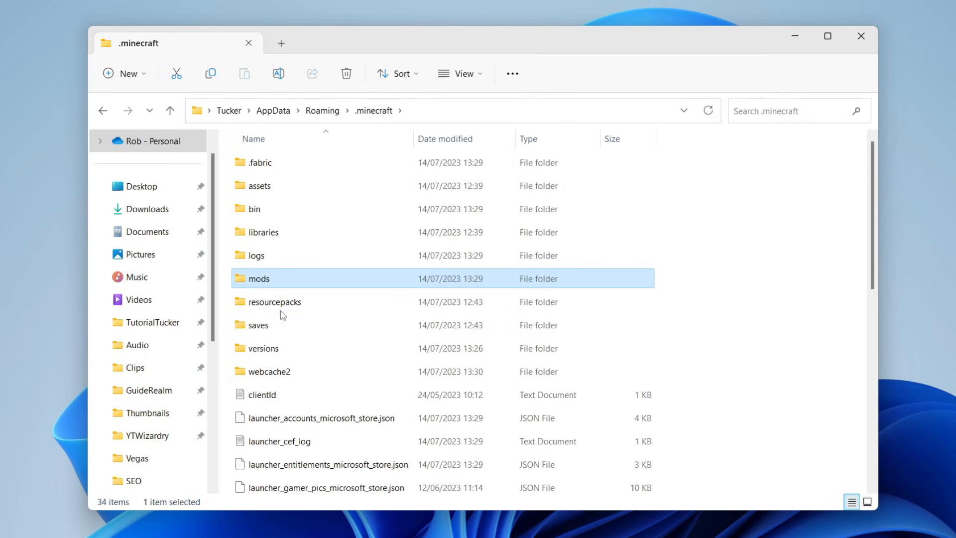
pyautogui.rightClick(548, 279)
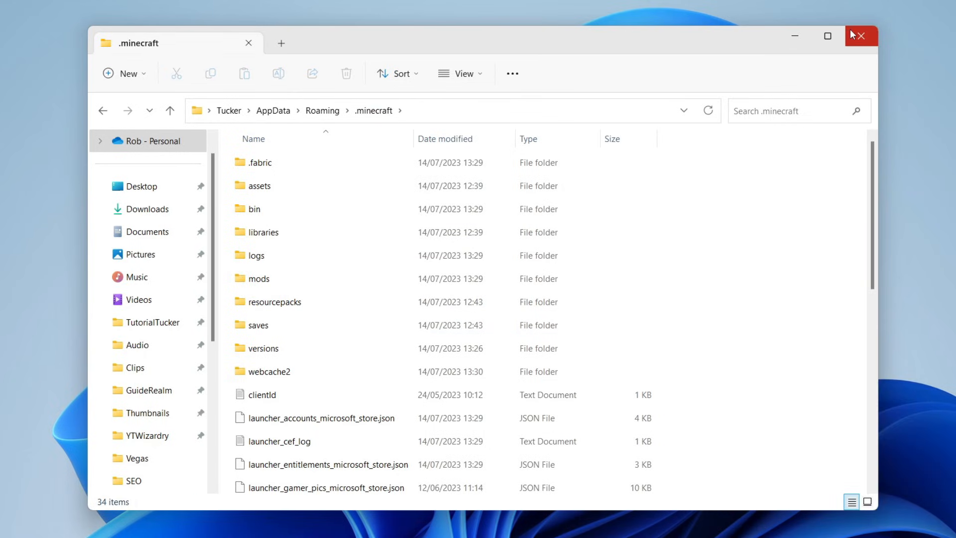
pyautogui.moveTo(837, 214)
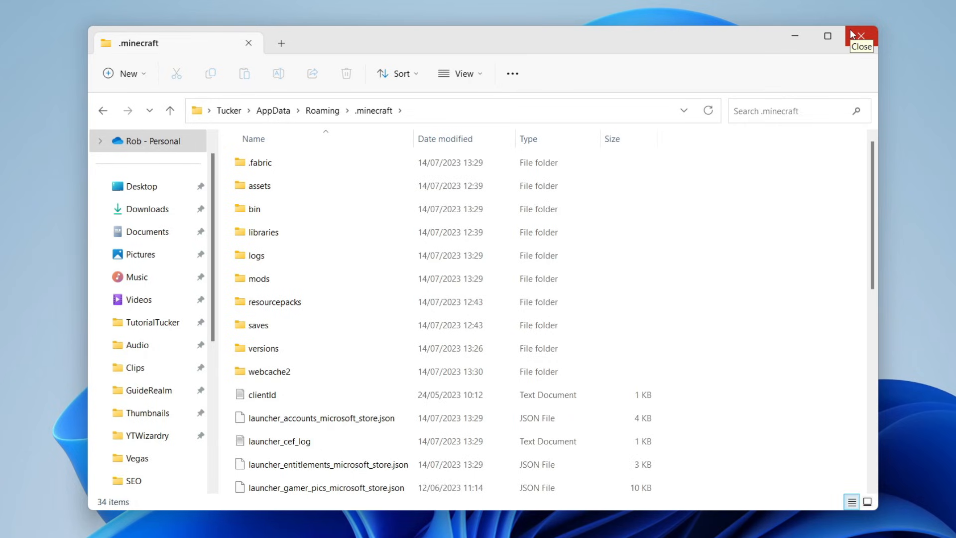
pyautogui.moveTo(837, 214)
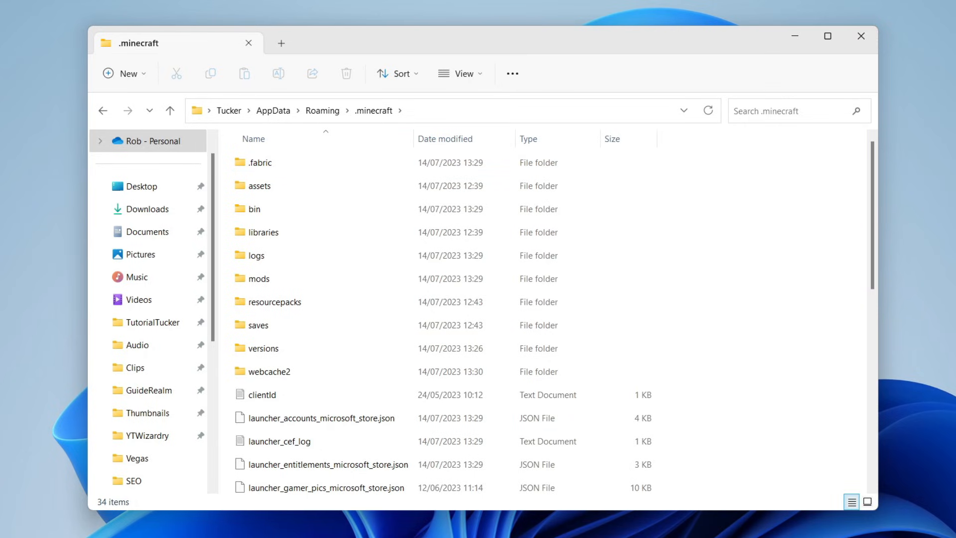
pyautogui.click(827, 36)
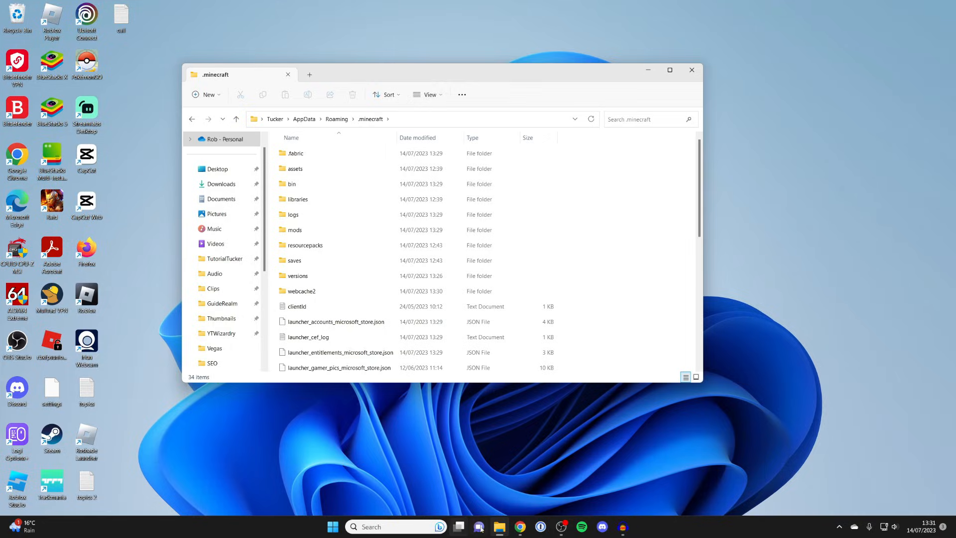
pyautogui.click(520, 526)
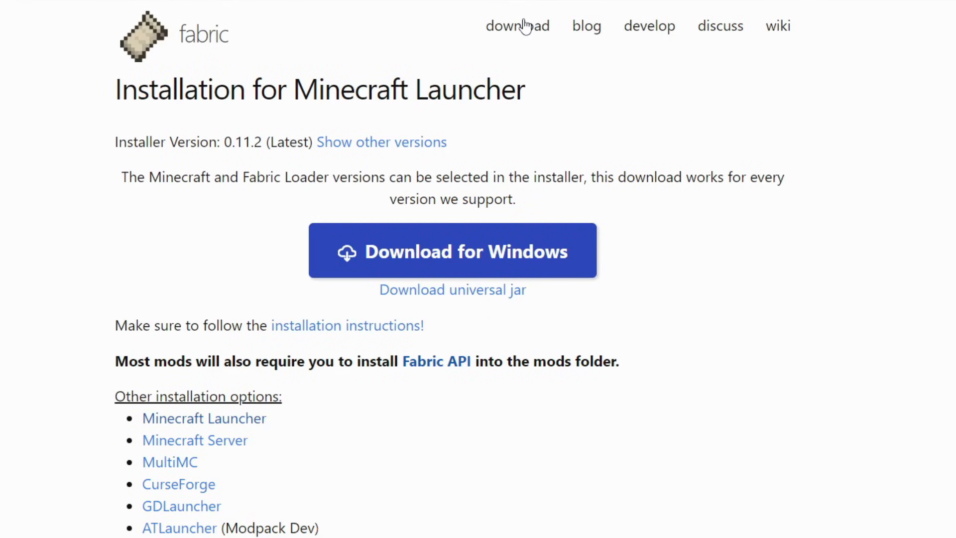
pyautogui.moveTo(119, 366)
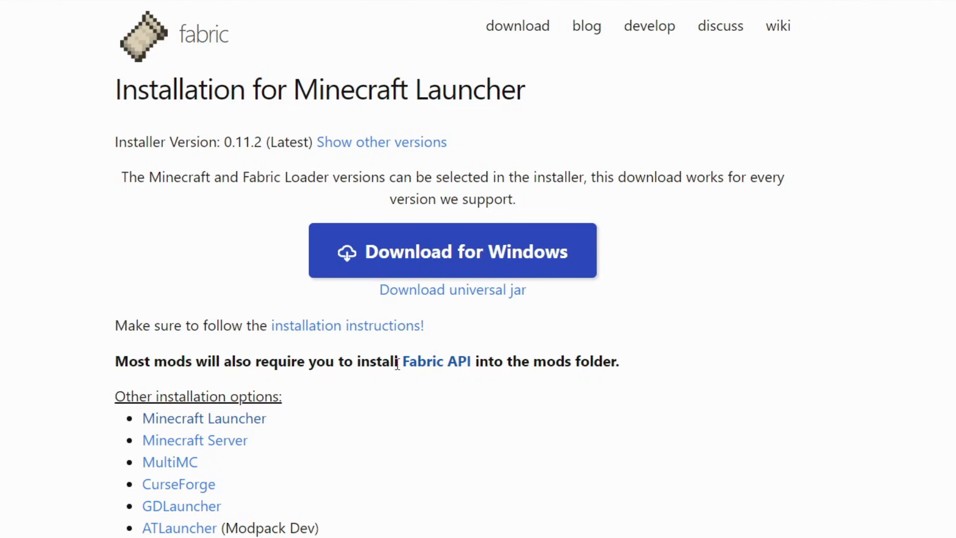
pyautogui.moveTo(436, 361)
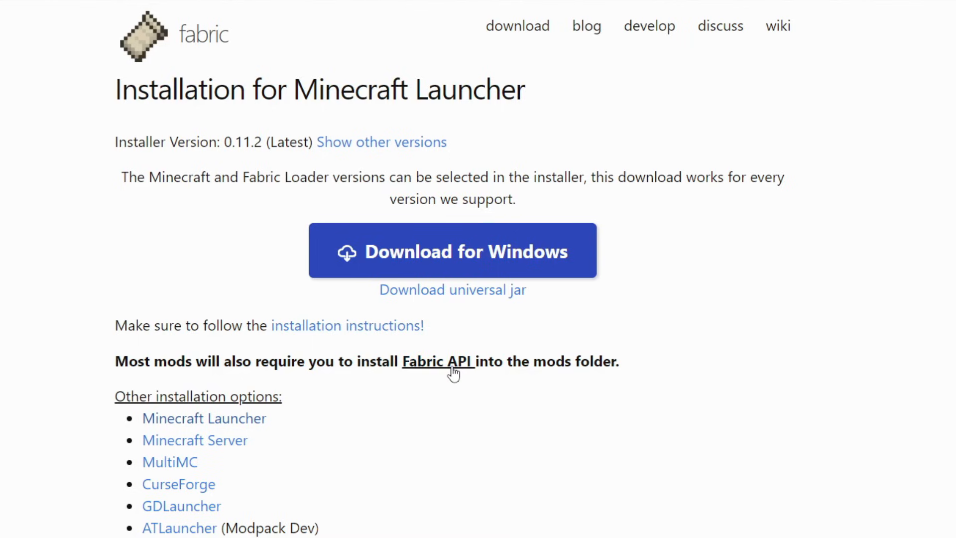
# Open Fabric API's CurseForge Files tab and download [1.20.1] Fabric API 0.85.0
pyautogui.click(438, 361)
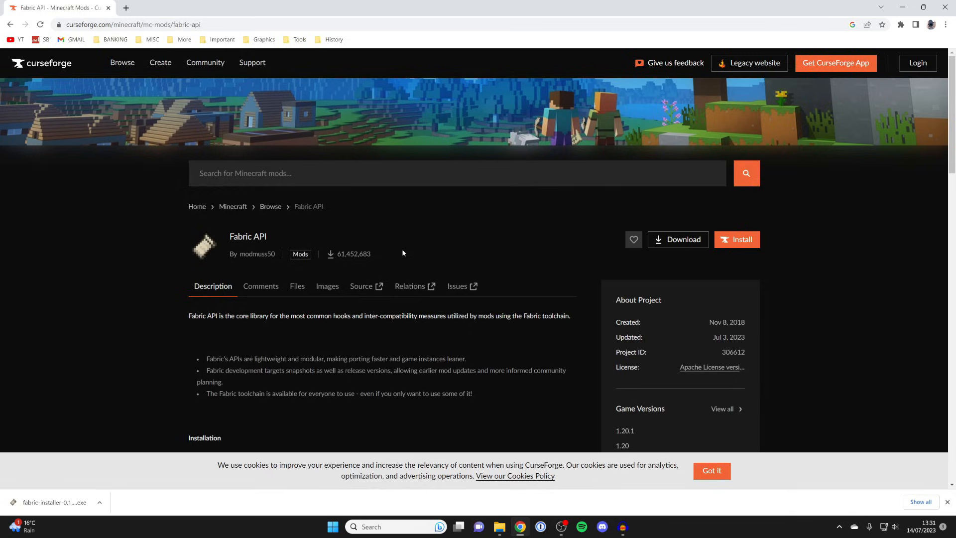
pyautogui.scroll(-3)
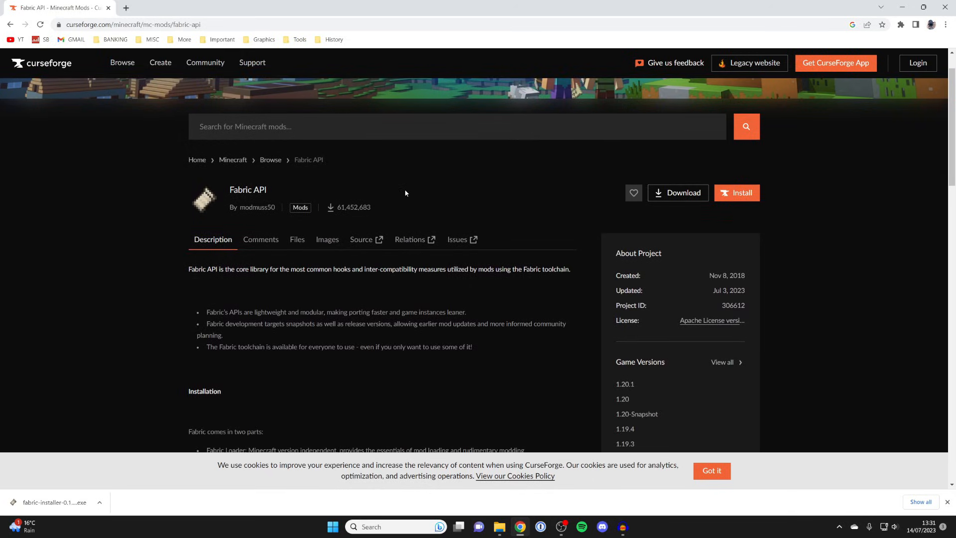
pyautogui.click(297, 239)
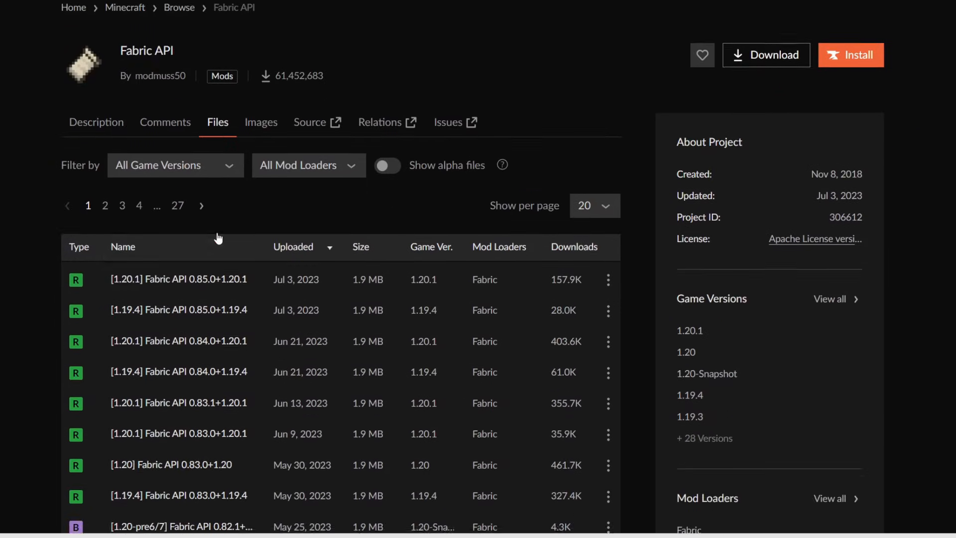
pyautogui.scroll(-3)
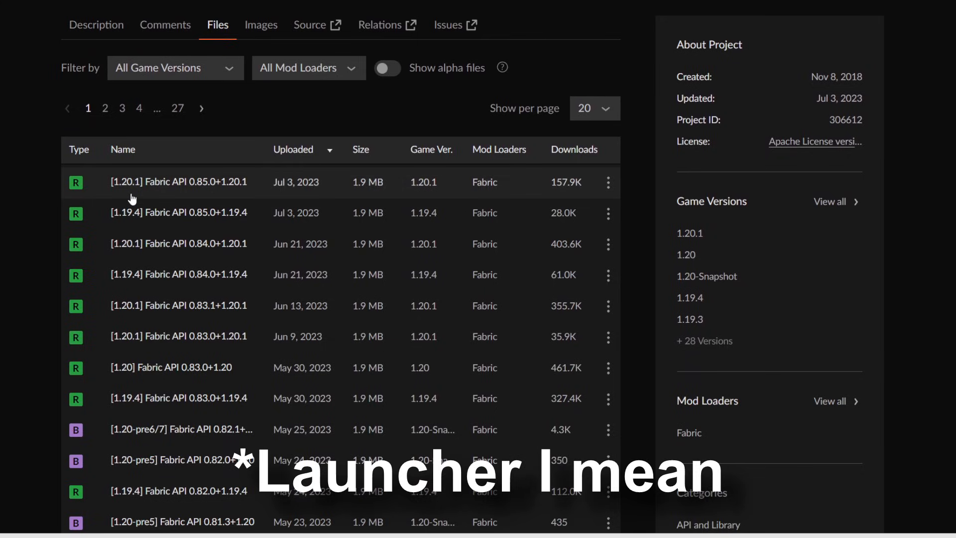
pyautogui.moveTo(207, 187)
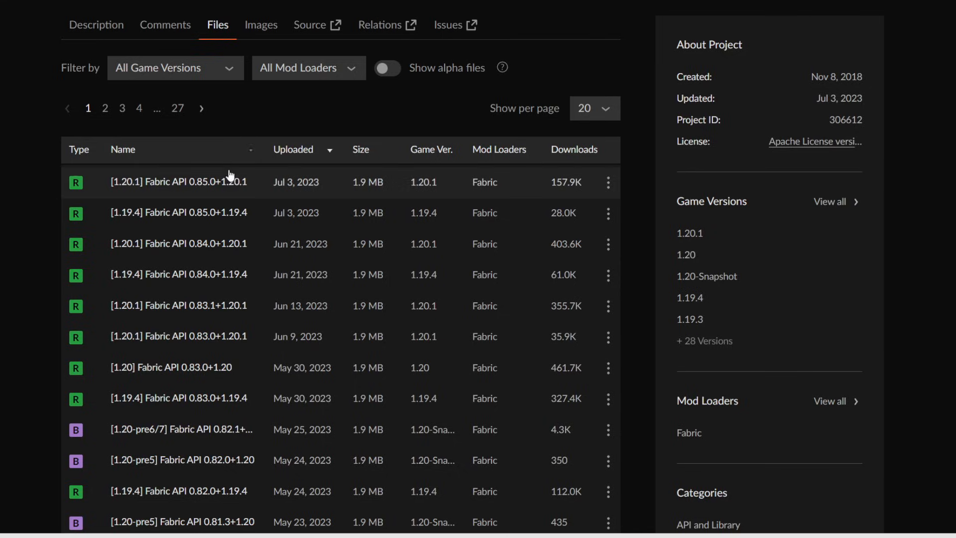
pyautogui.moveTo(177, 190)
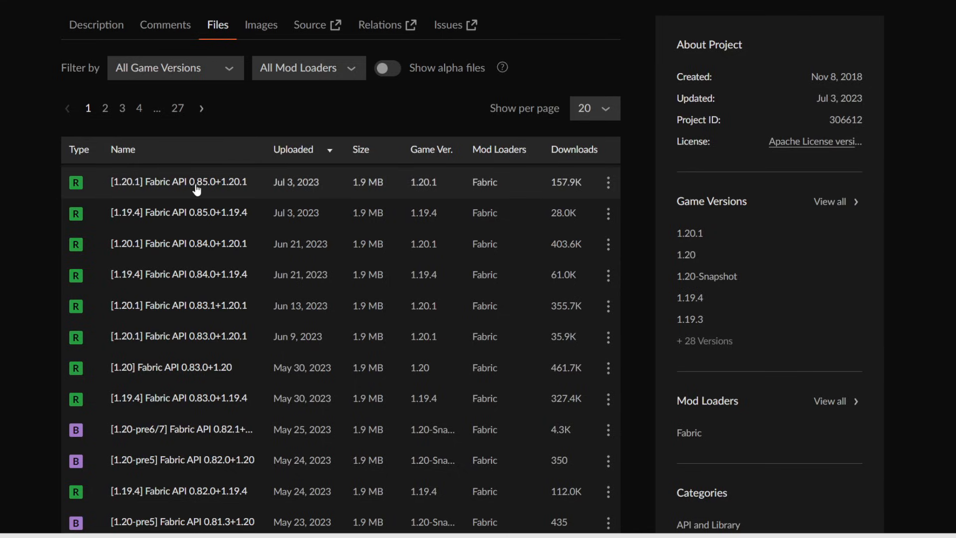
pyautogui.click(608, 182)
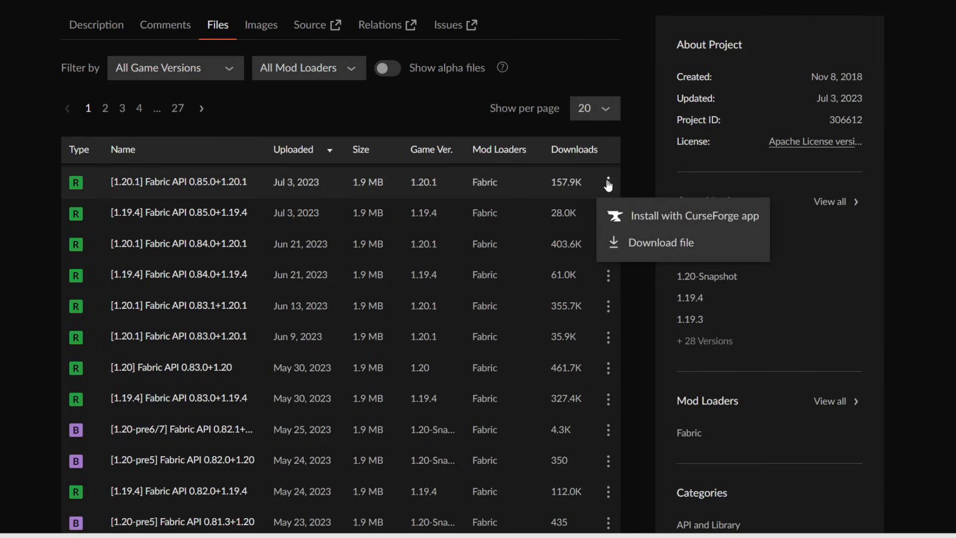
pyautogui.click(658, 241)
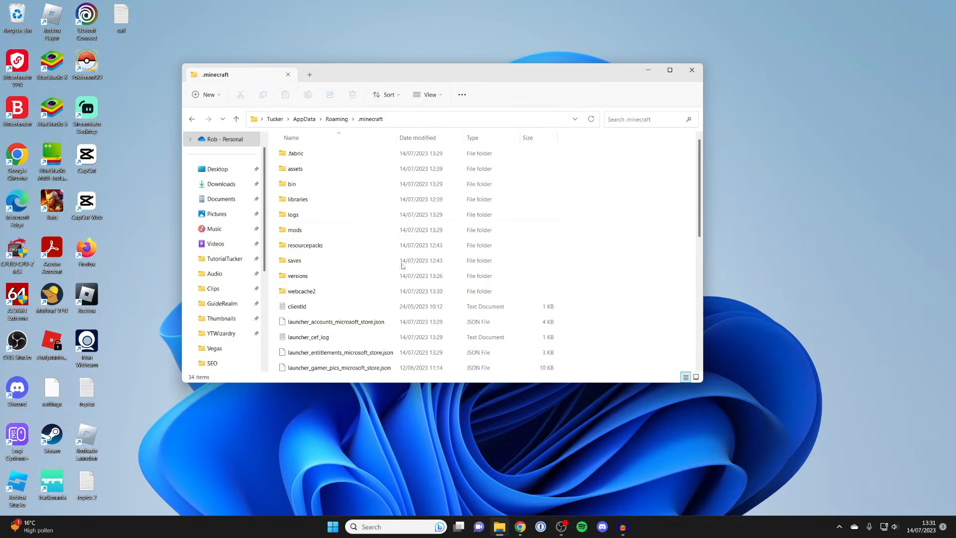
pyautogui.moveTo(384, 36)
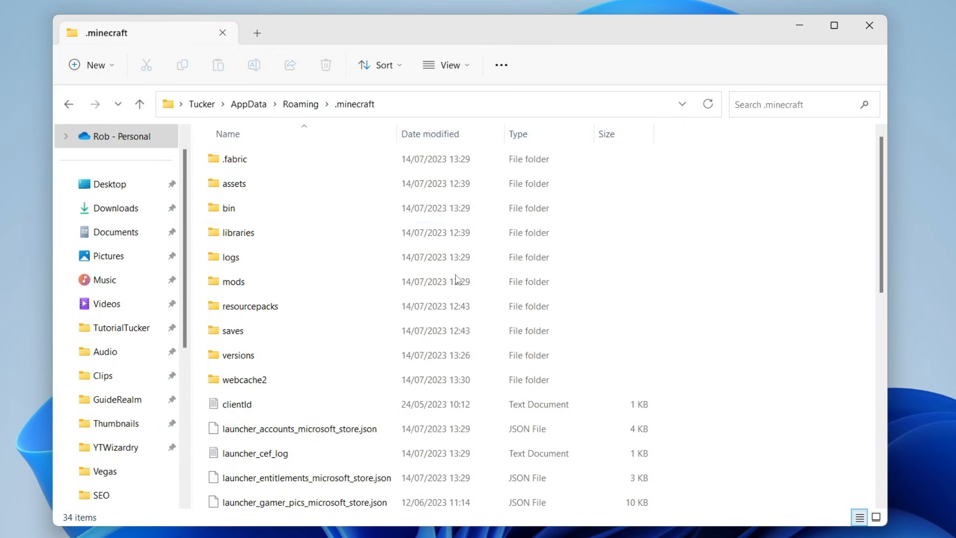
# Move fabric-api-0.85.0+1.20.1.jar from Downloads into .minecraft\mods, then close that window
pyautogui.click(233, 281)
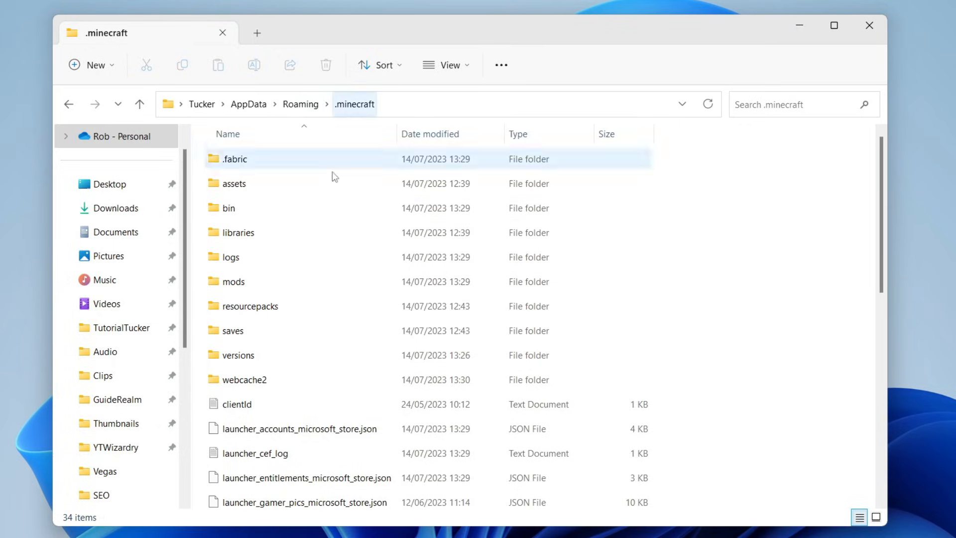
pyautogui.doubleClick(233, 280)
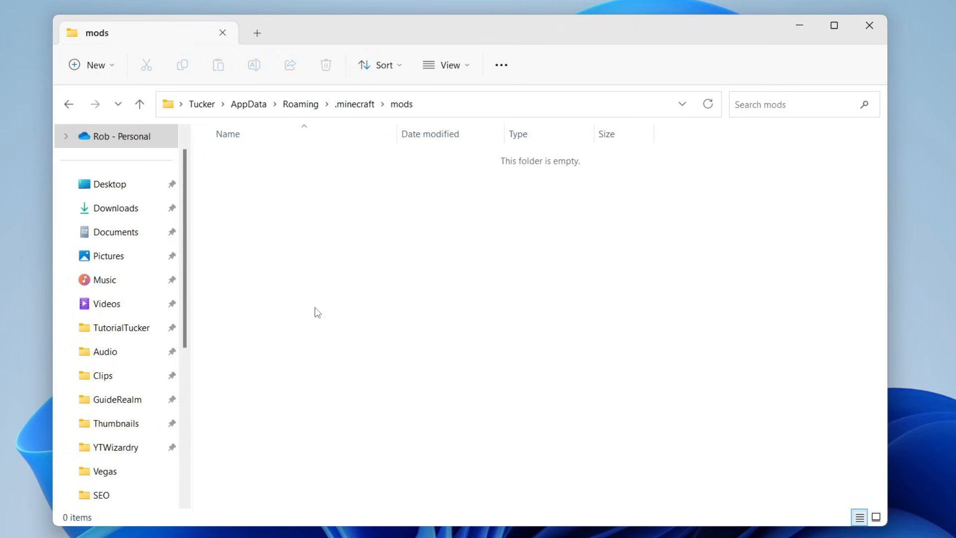
pyautogui.rightClick(456, 520)
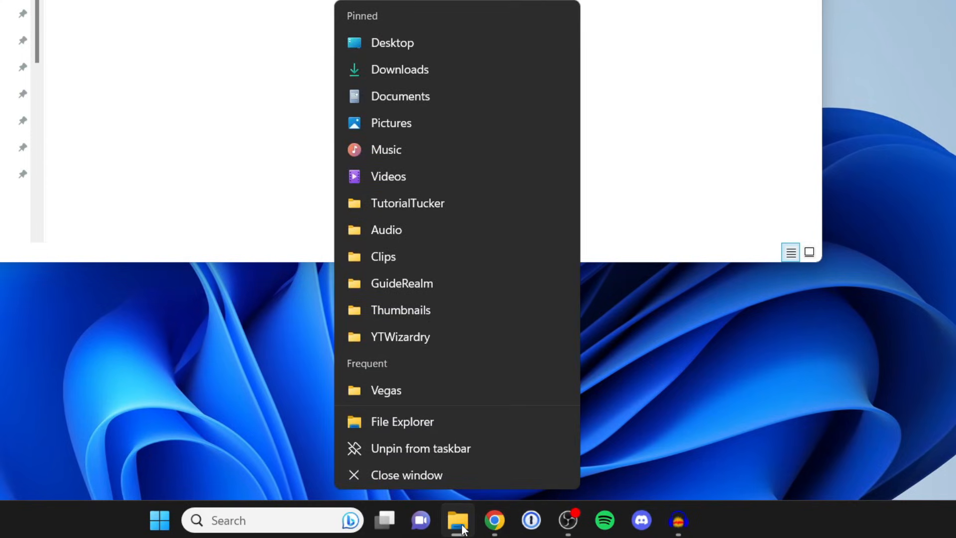
pyautogui.moveTo(402, 421)
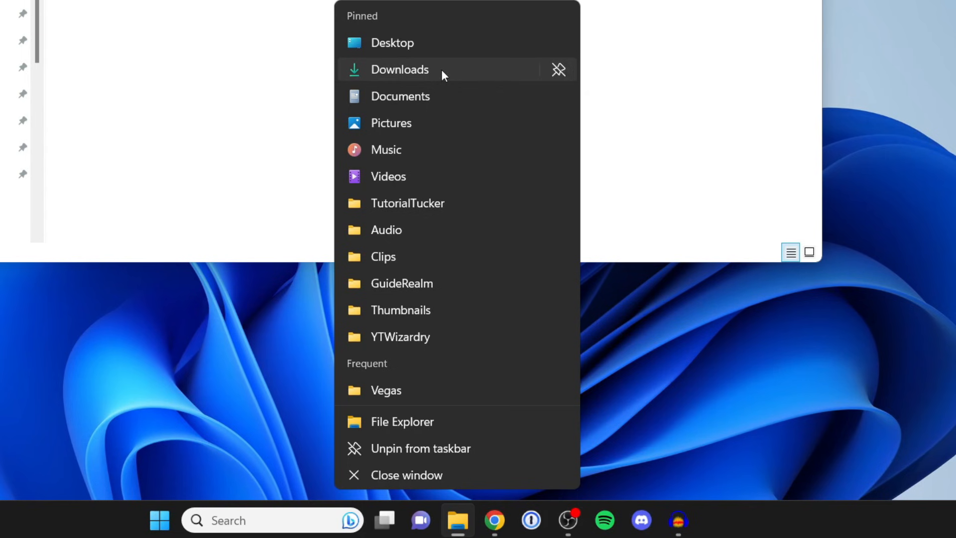
pyautogui.click(402, 421)
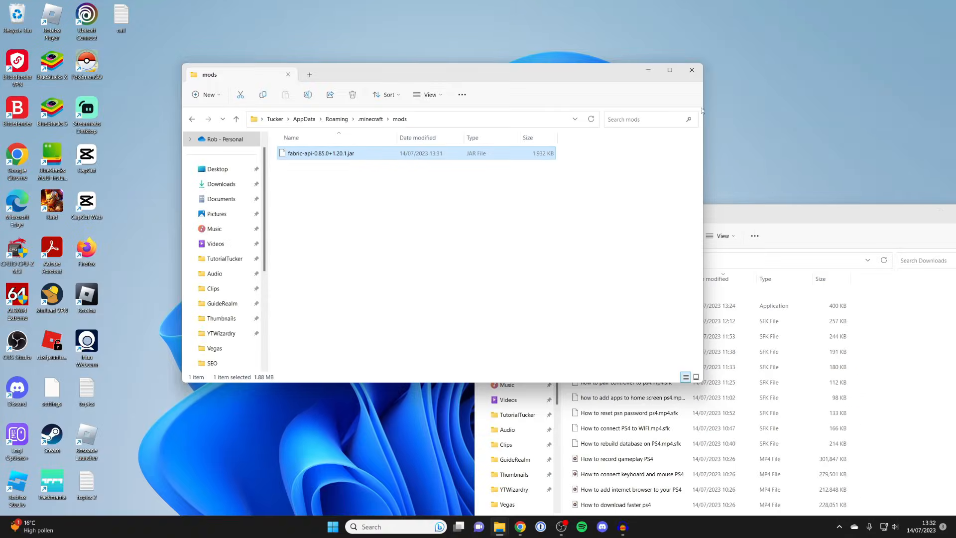
pyautogui.click(690, 69)
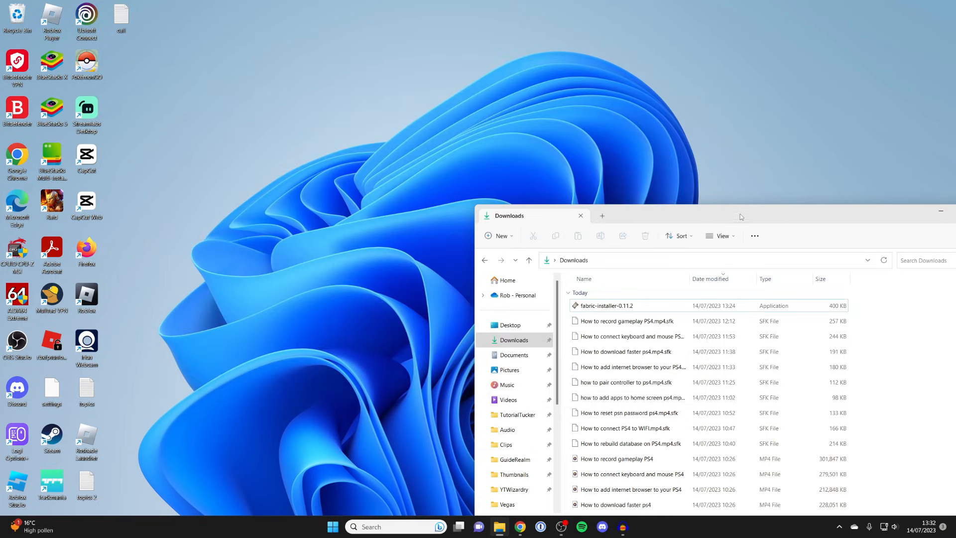
pyautogui.click(519, 526)
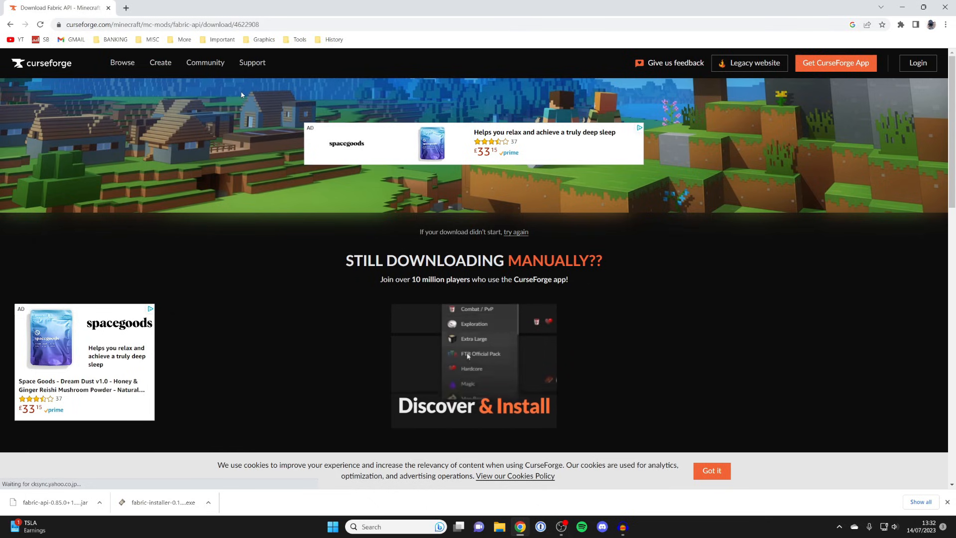
# Browse CurseForge Minecraft mods to More Decorations [Fabric] and scroll to its 1.20.1 files
pyautogui.click(41, 63)
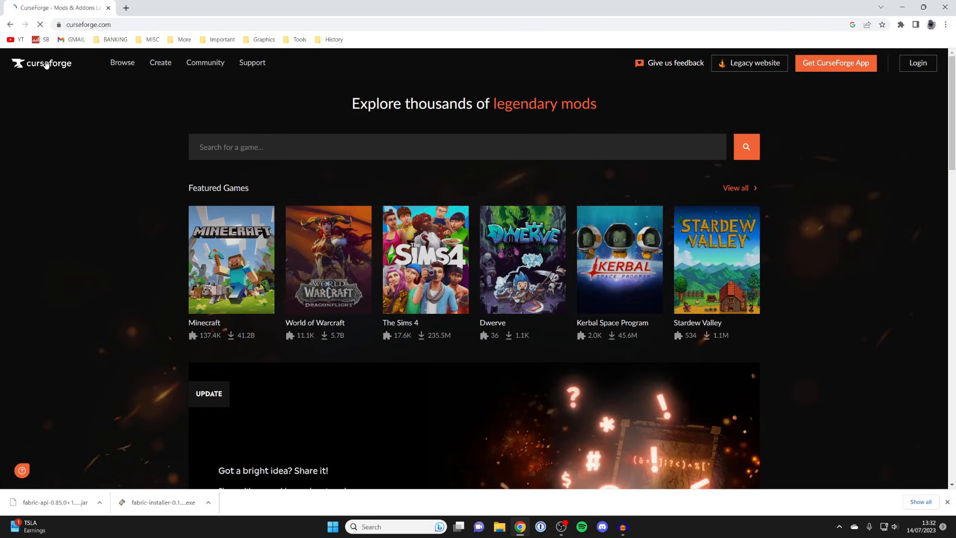
pyautogui.click(231, 259)
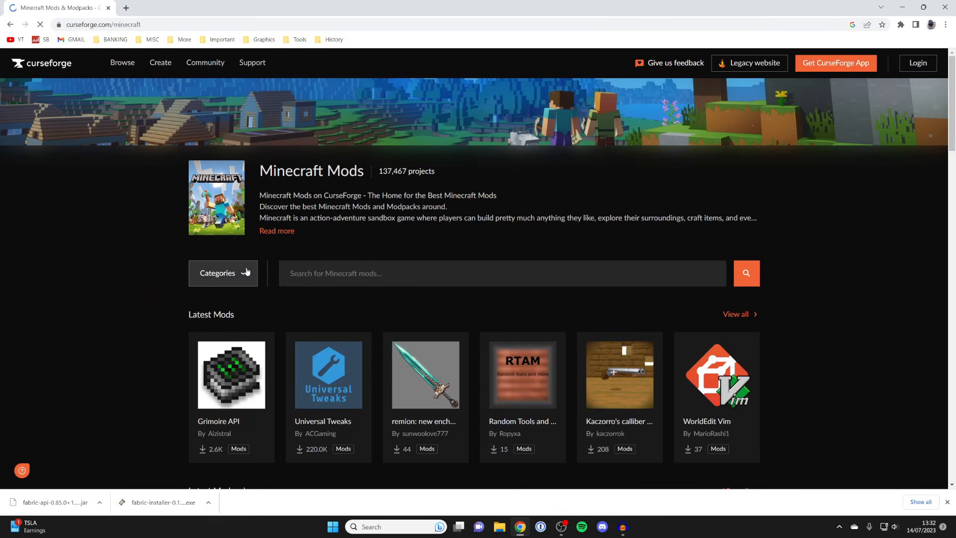
pyautogui.scroll(3)
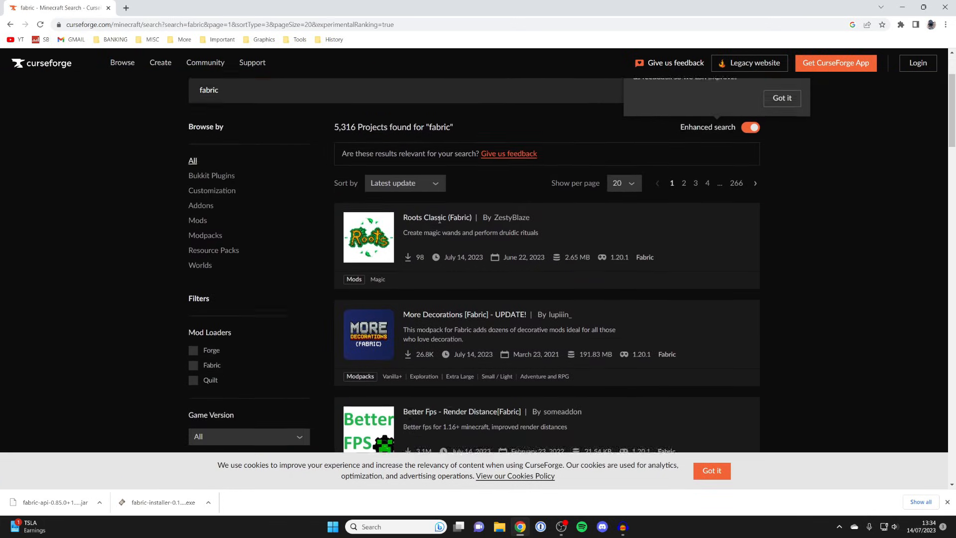
pyautogui.scroll(-3)
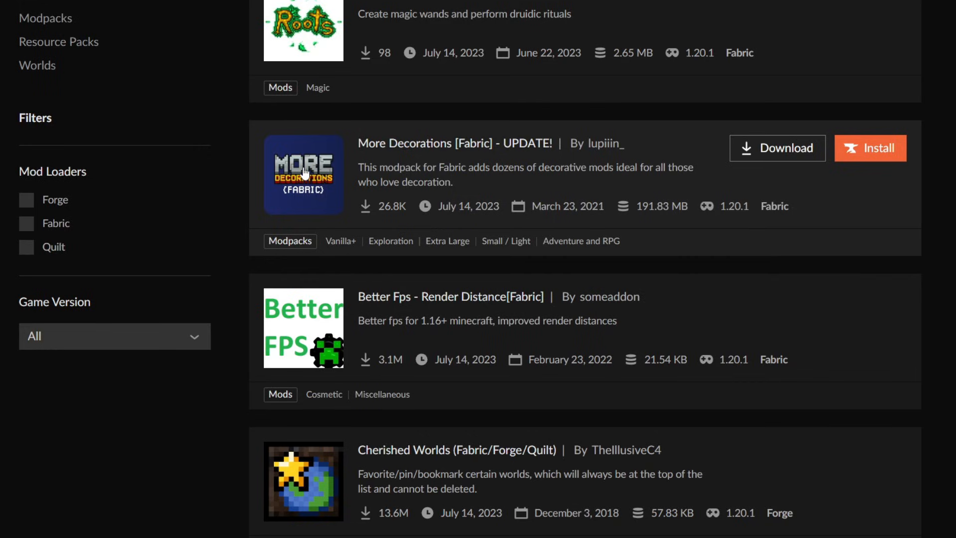
pyautogui.click(117, 293)
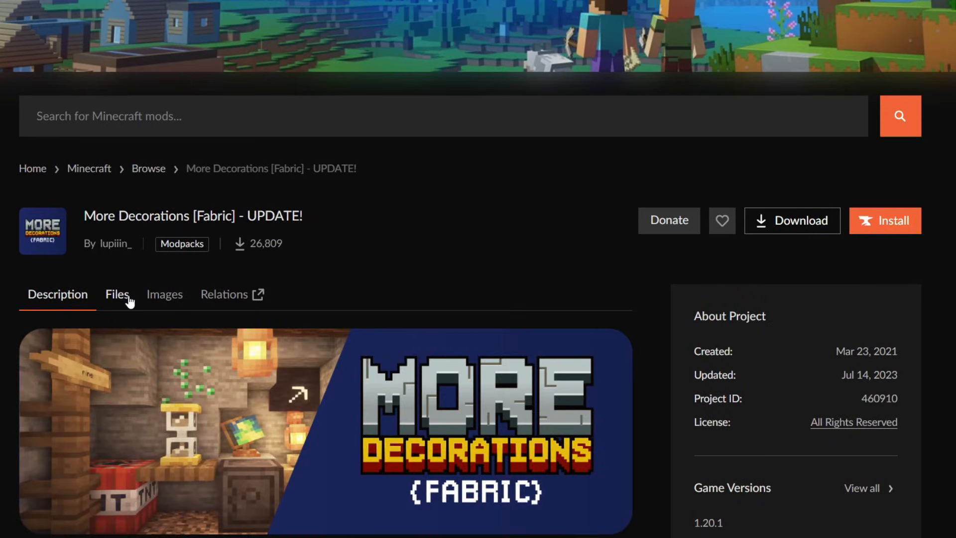
pyautogui.scroll(-3)
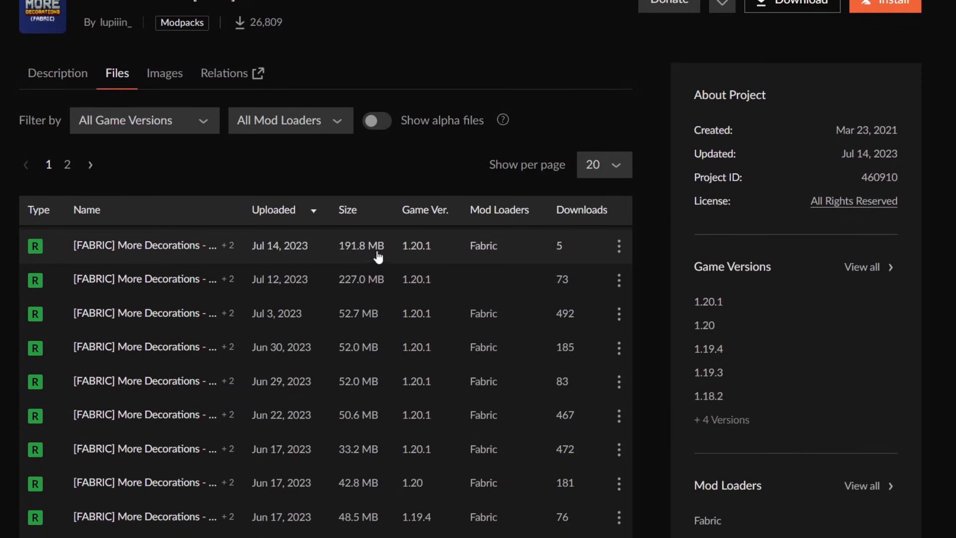
pyautogui.moveTo(573, 256)
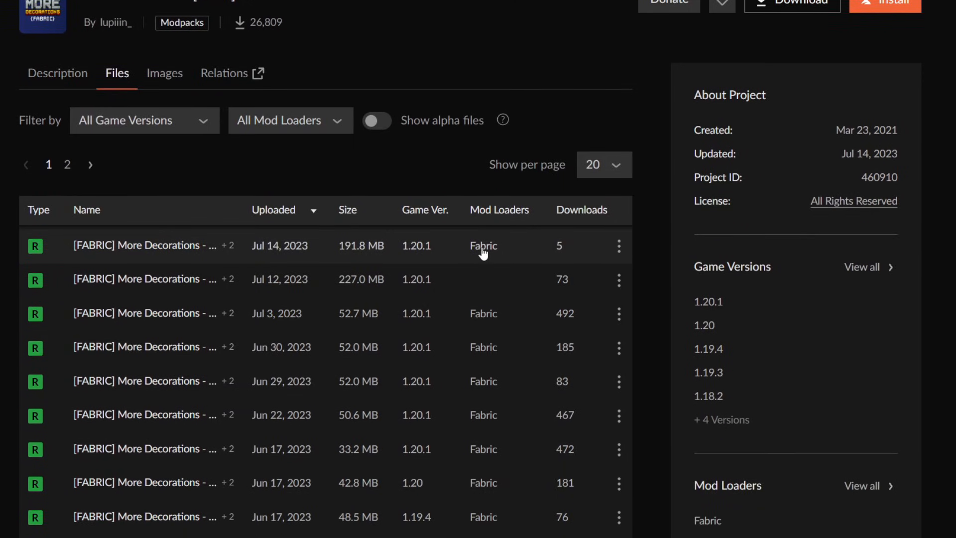
pyautogui.moveTo(707, 324)
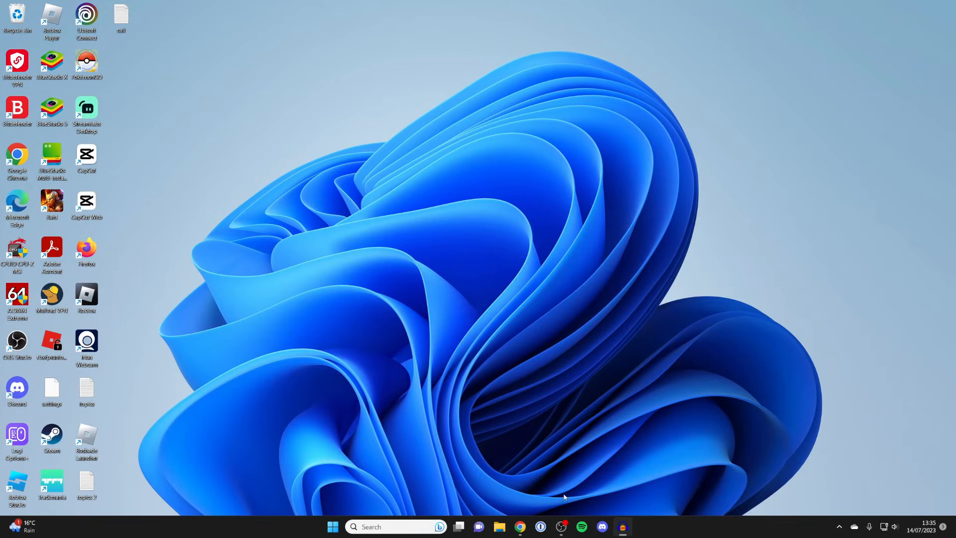
pyautogui.moveTo(499, 526)
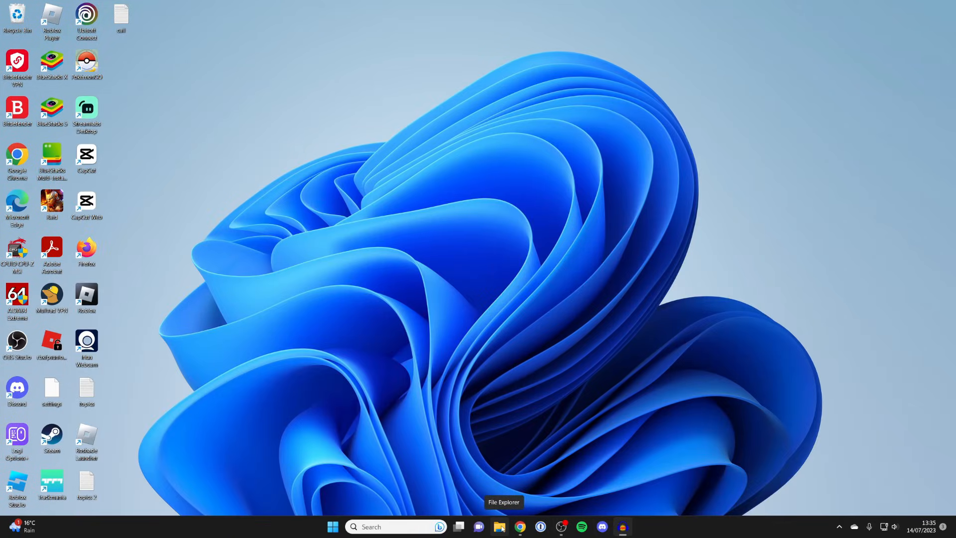
# Open Downloads holding the More Decorations zip, plus .minecraft via %appdata% in a second window
pyautogui.click(499, 526)
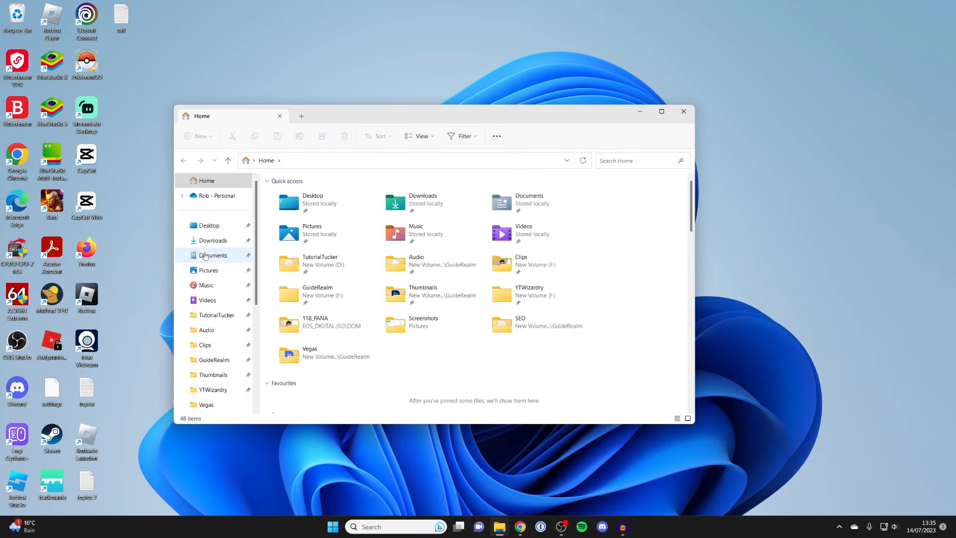
pyautogui.moveTo(438, 190)
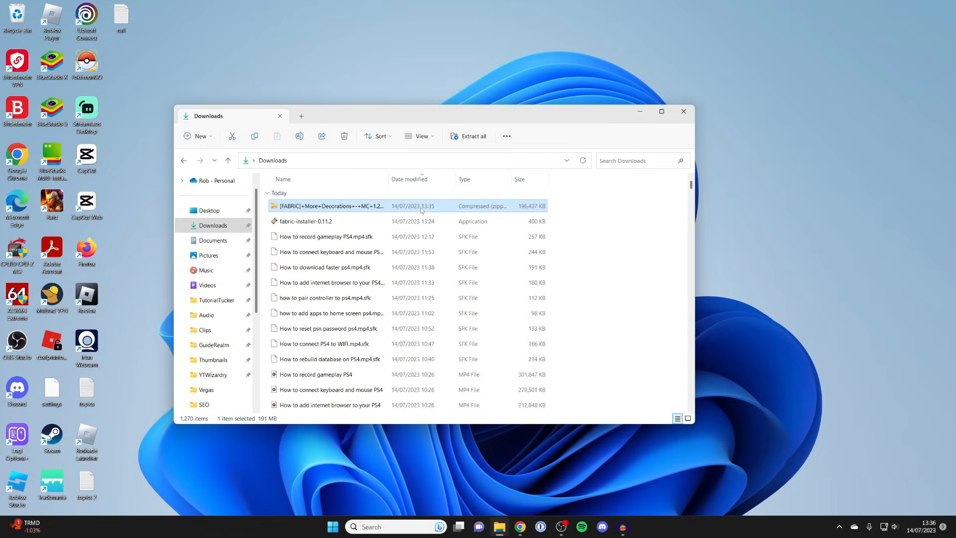
pyautogui.click(394, 525)
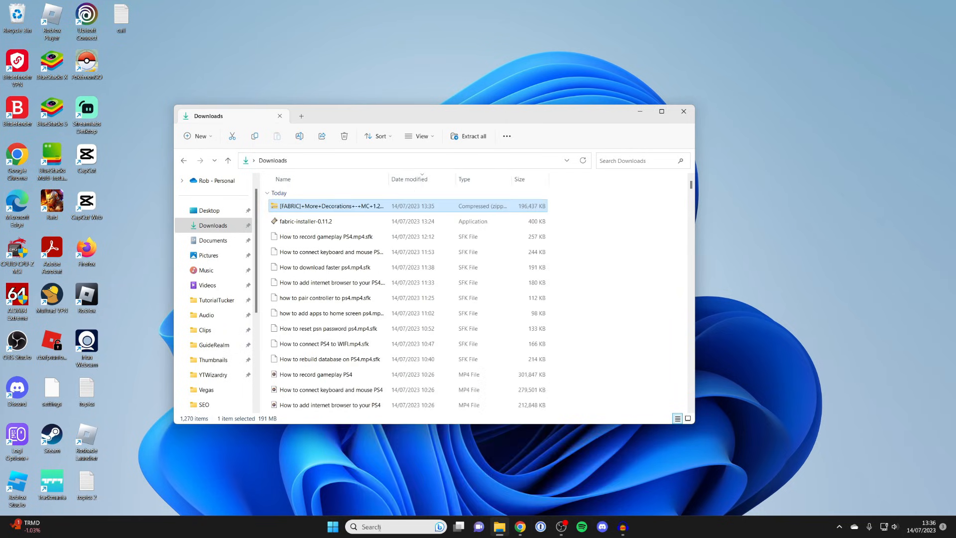
pyautogui.click(383, 208)
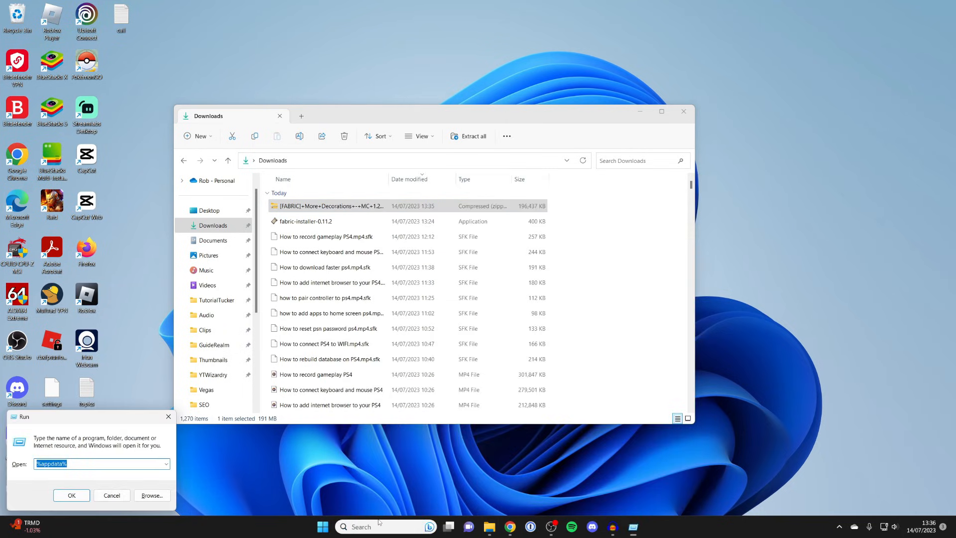
pyautogui.click(71, 495)
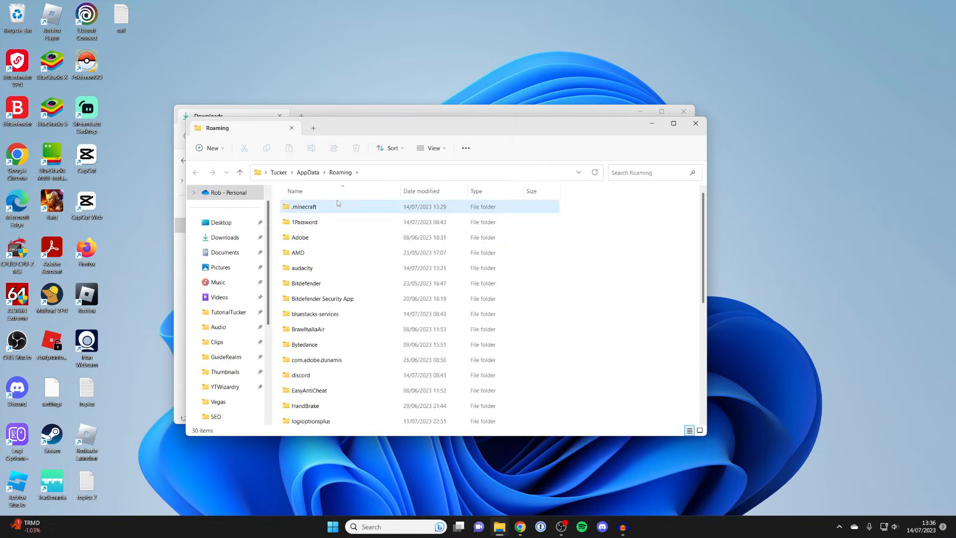
pyautogui.doubleClick(304, 206)
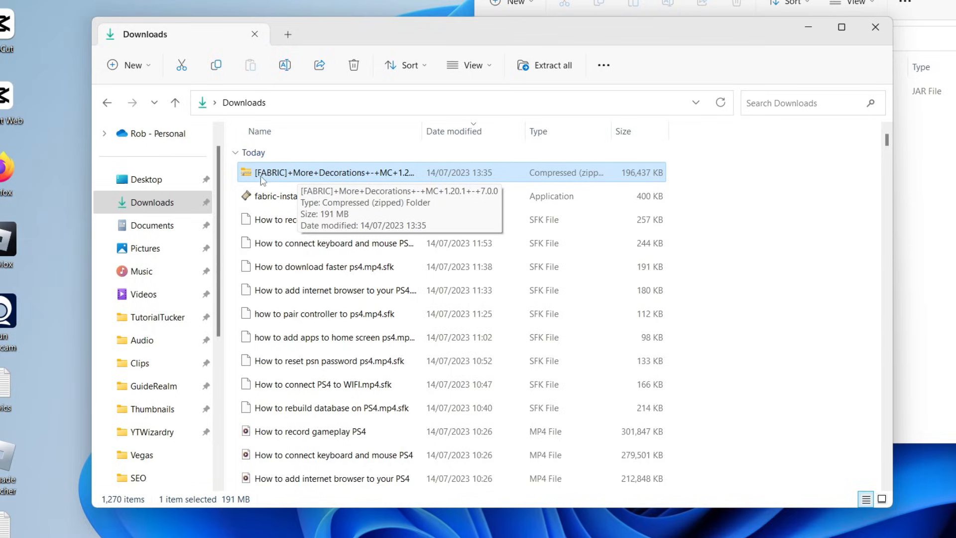
# Select all 107 jars in the More Decorations pack's mods folder, copy them into .minecraft\mods, and close the window
pyautogui.doubleClick(329, 173)
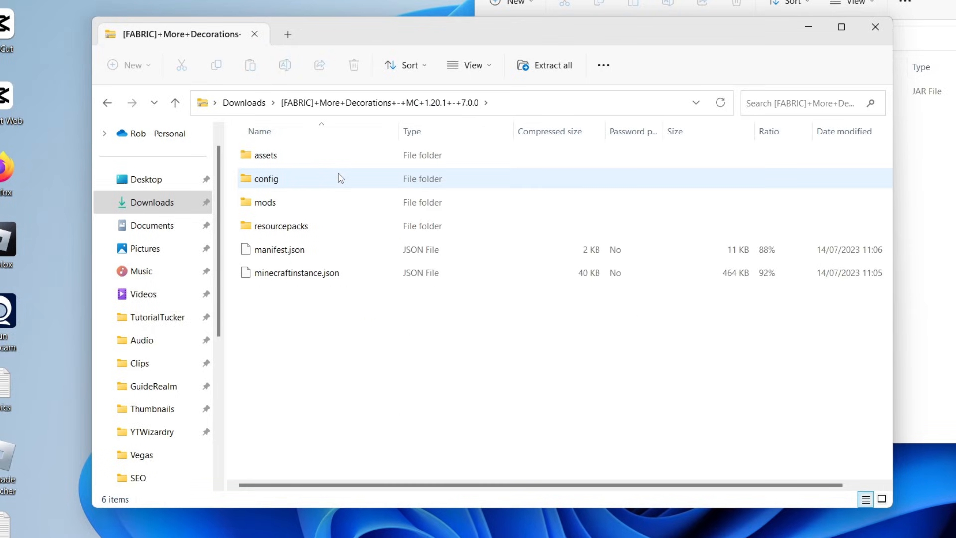
pyautogui.click(264, 201)
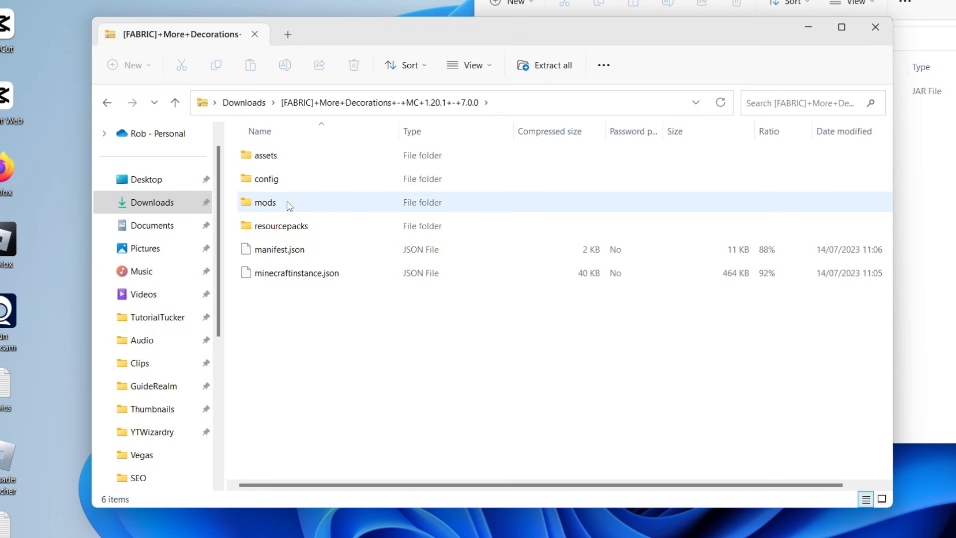
pyautogui.doubleClick(263, 201)
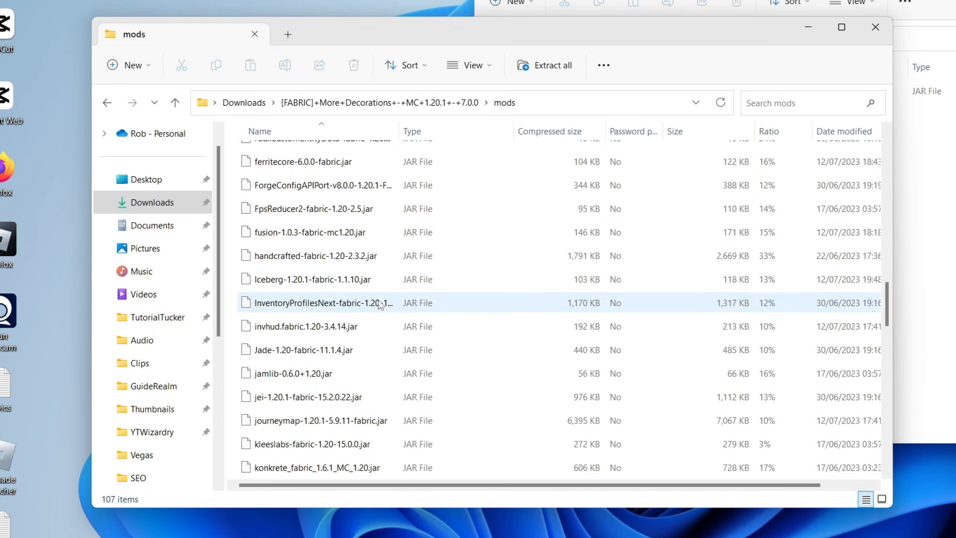
pyautogui.press('ctrl+a')
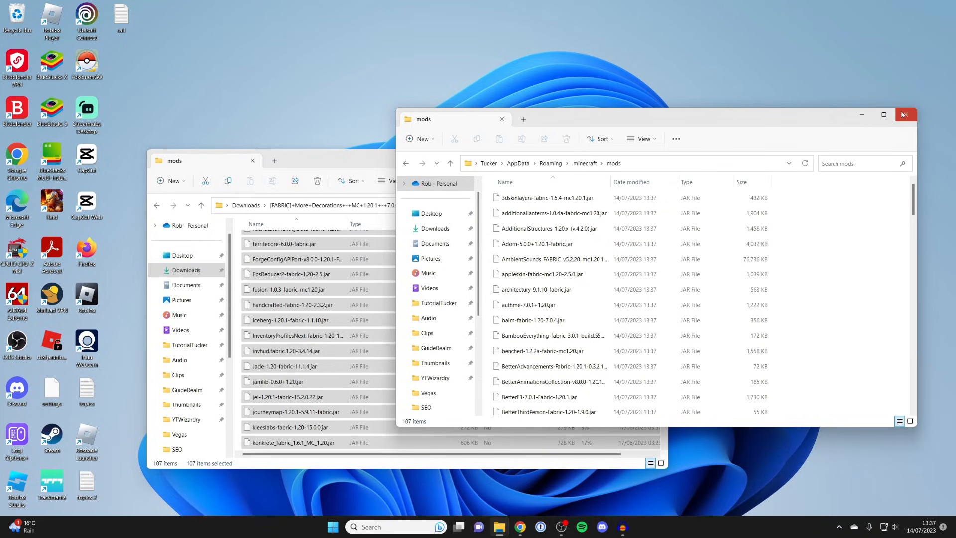
pyautogui.click(656, 155)
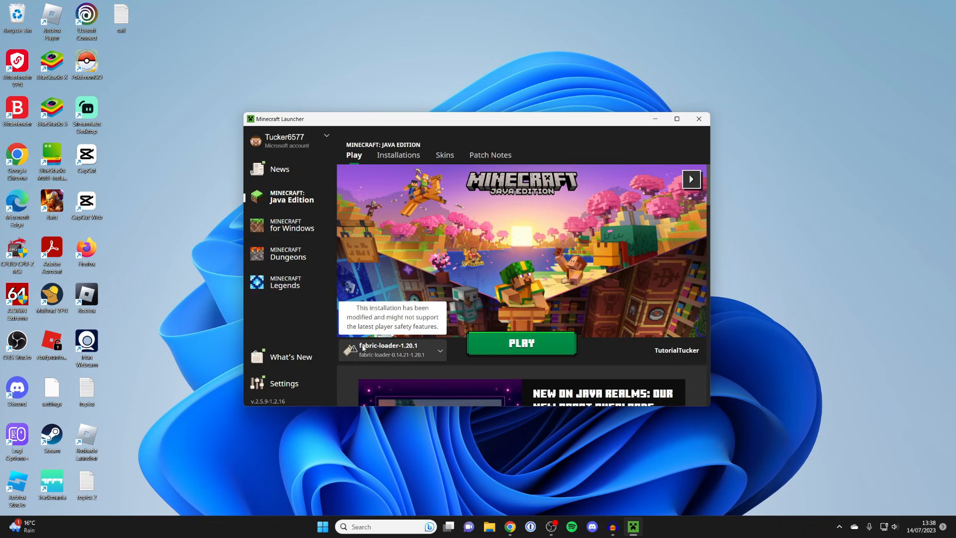
# Launch Minecraft 1.20.1 with the fabric-loader-1.20.1 installation
pyautogui.click(521, 342)
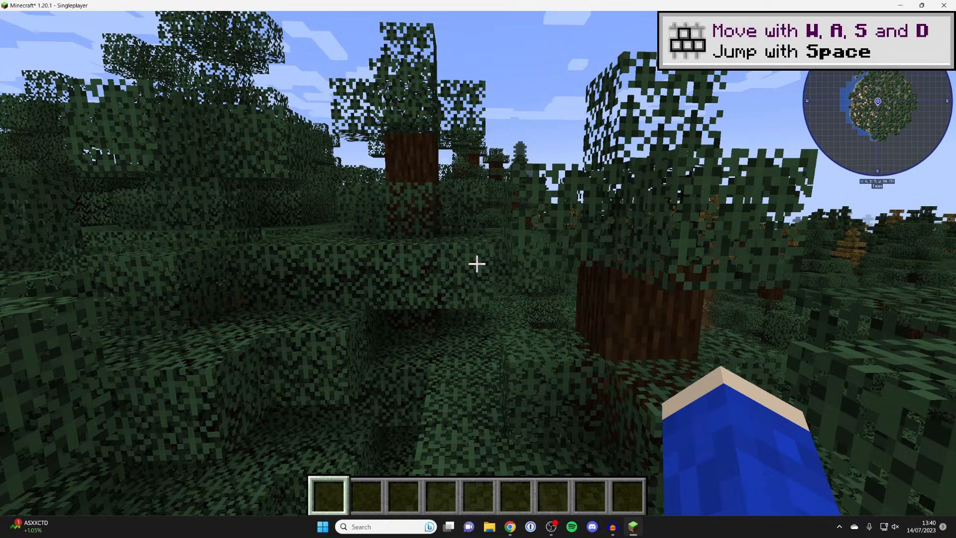
# Open the creative inventory and search items for 'cha'
pyautogui.press('e')
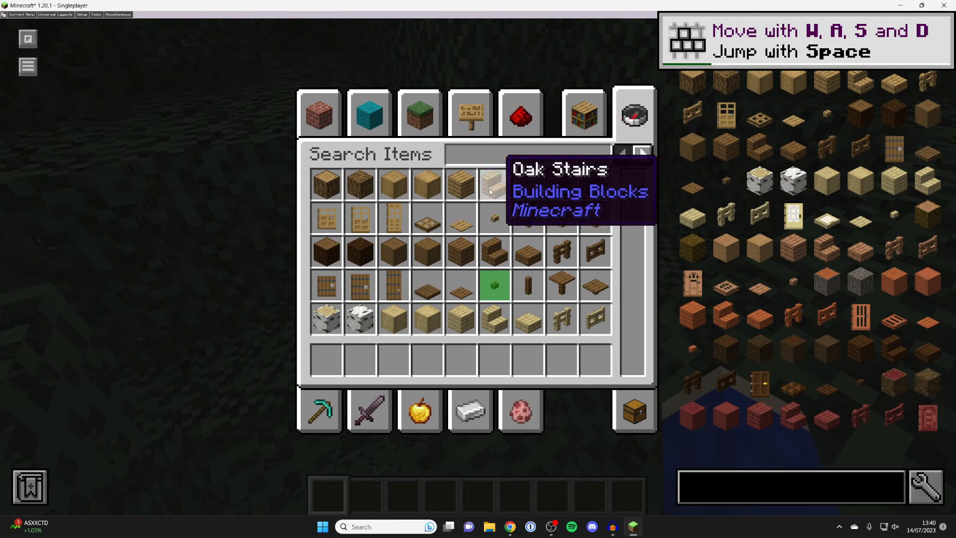
pyautogui.write('cha')
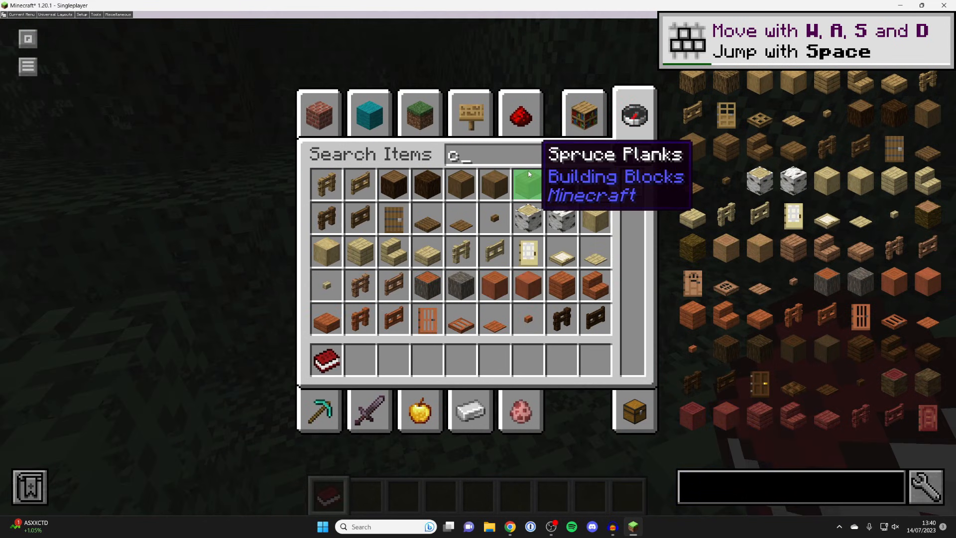